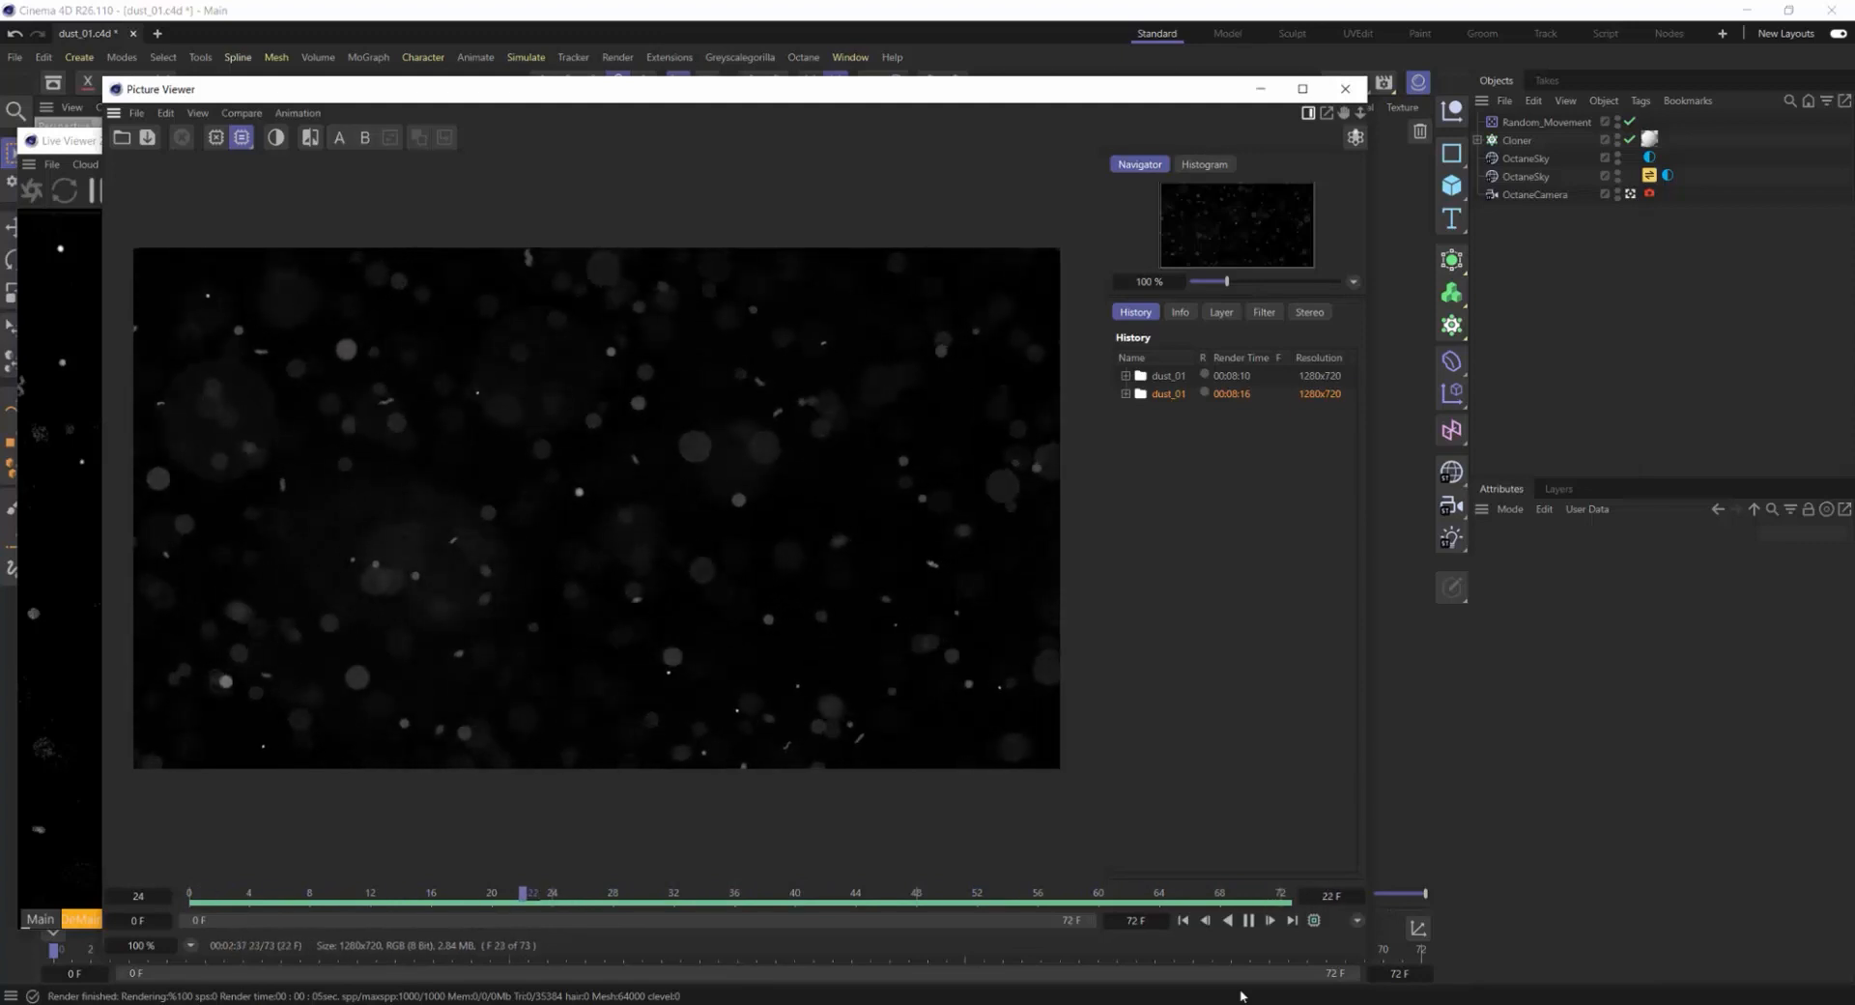
Step: Close the finished dust render preview to return to the Cloner and Disc scene
{"action": "left_click", "coordinate": [1343, 85]}
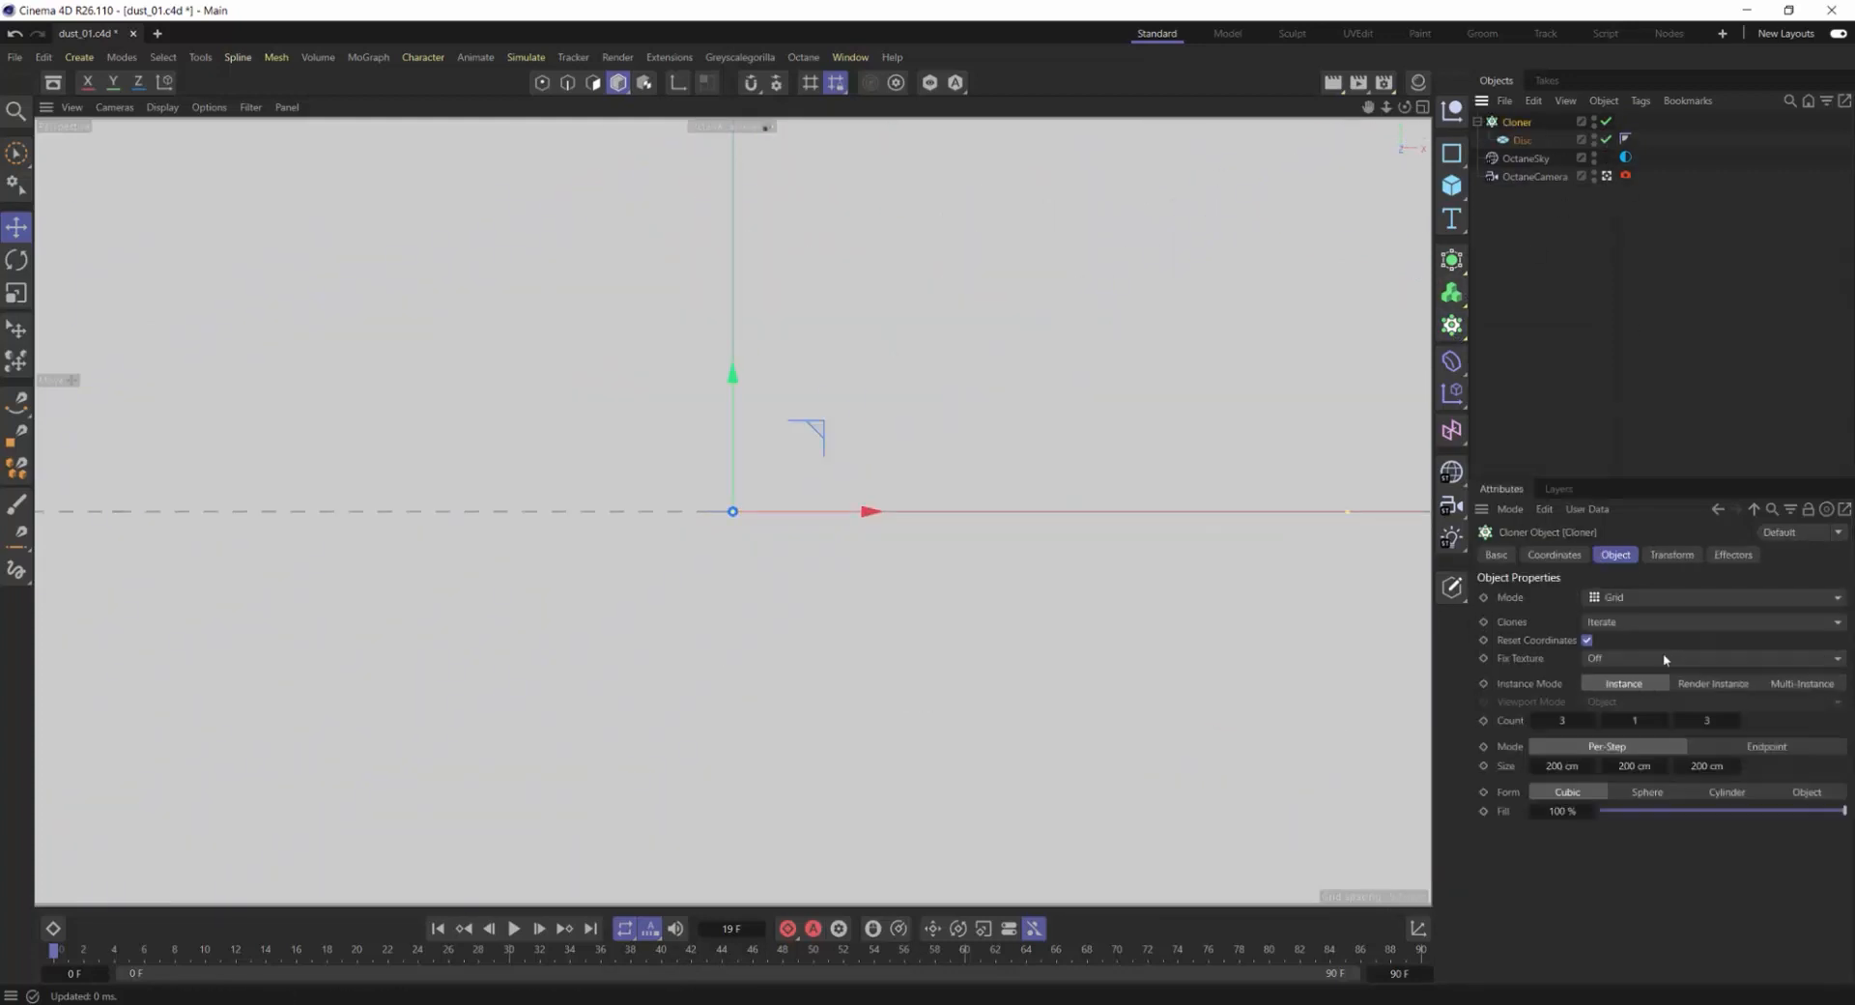
Step: Raise the cloner count to 20 and add a Random_Movement effector with wider position spread
{"action": "type", "text": "20"}
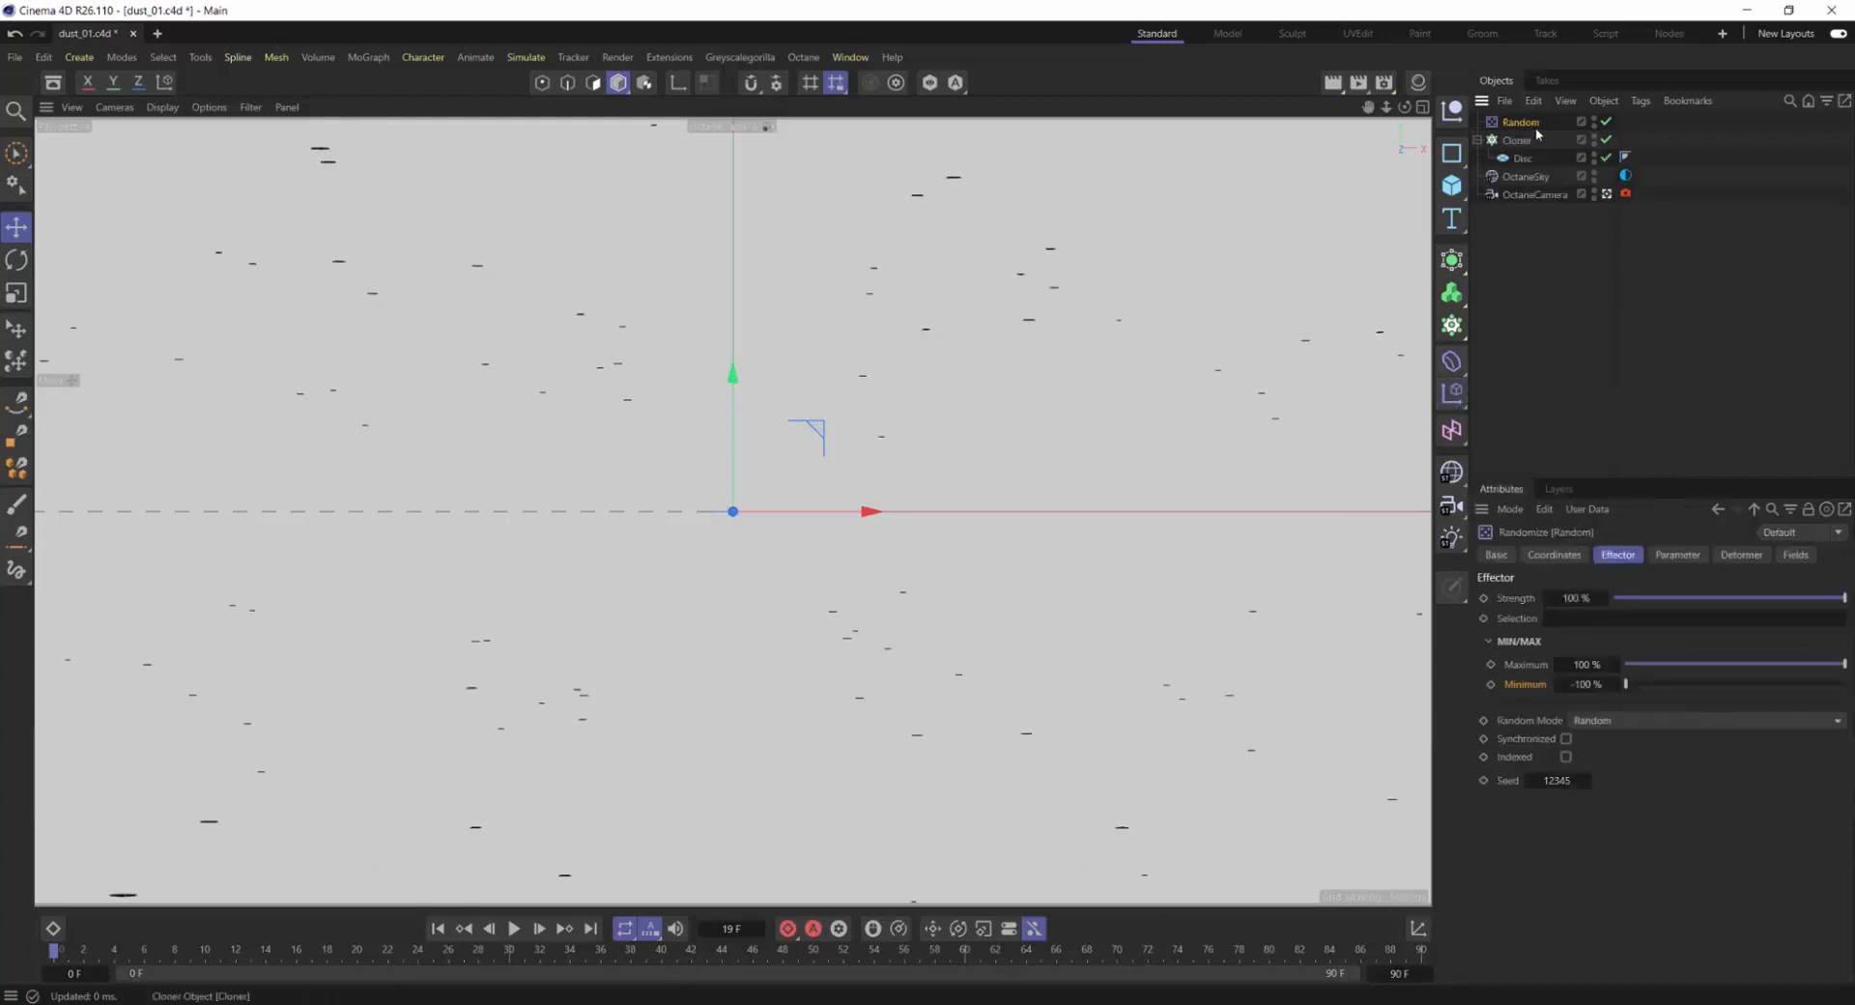
{"action": "type", "text": "Random_Movement"}
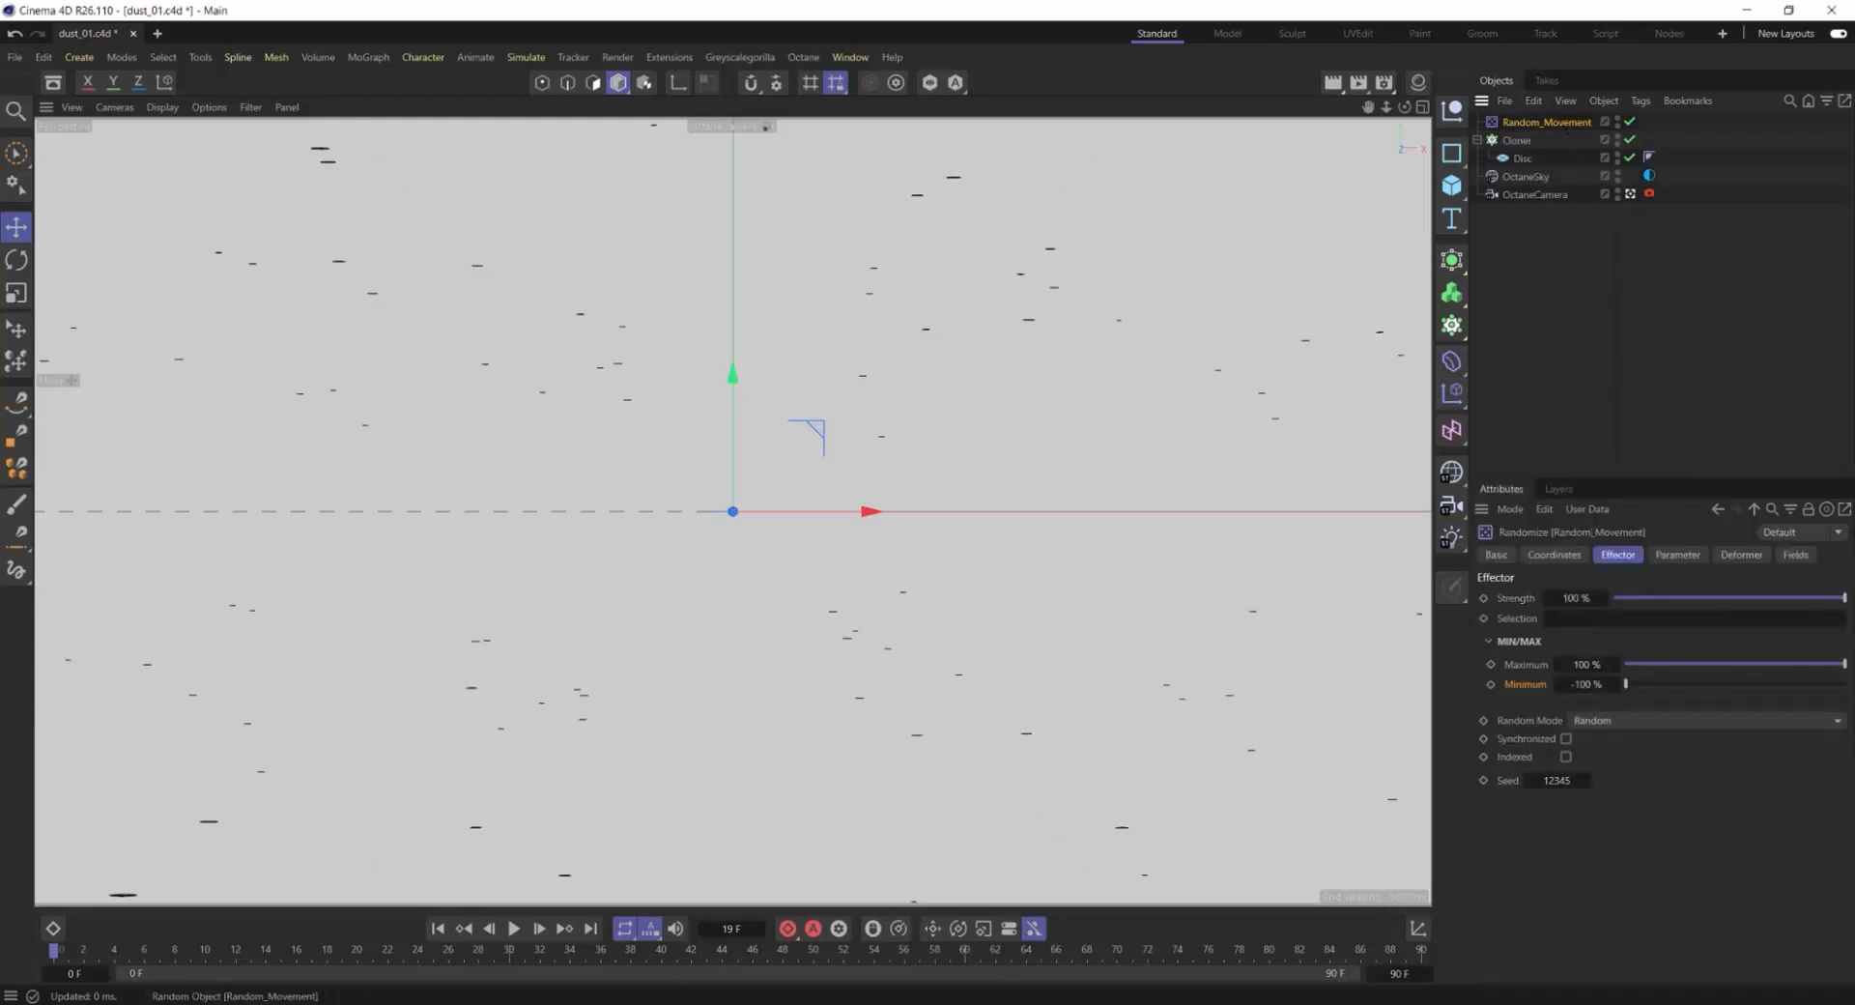
{"action": "left_click", "coordinate": [1676, 555]}
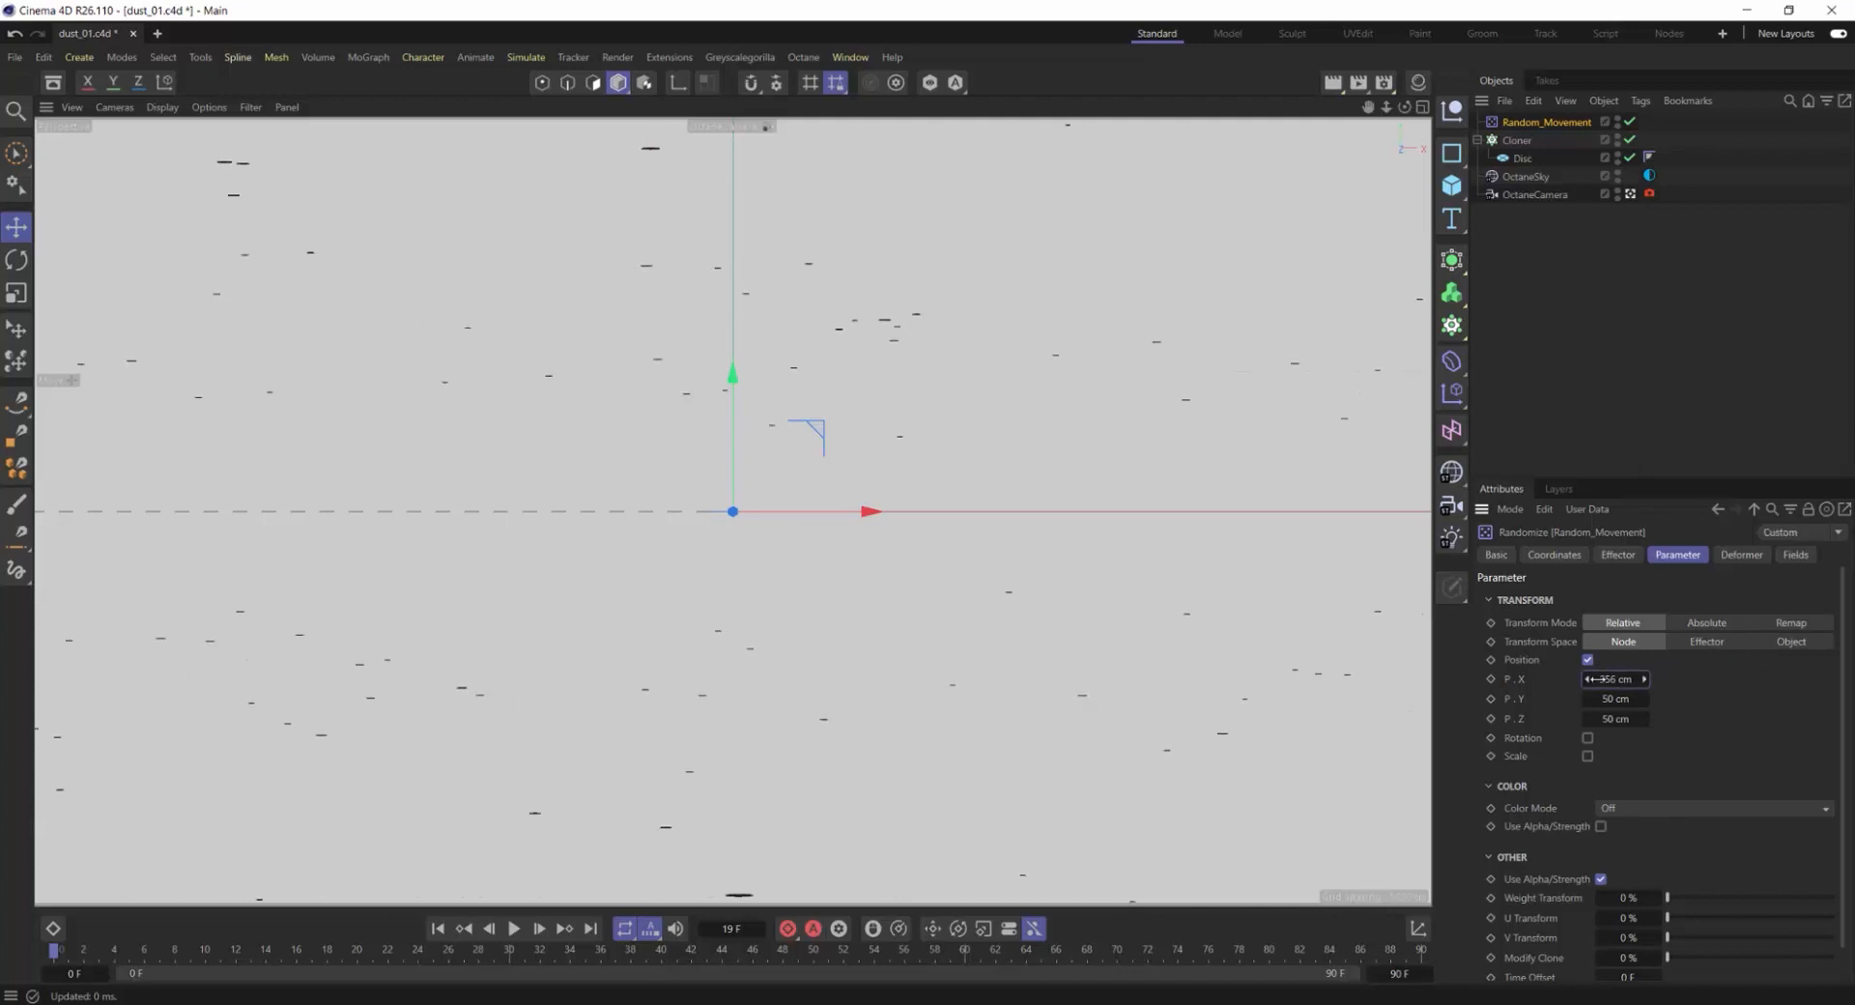
{"action": "left_click_drag", "start_coordinate": [1614, 678], "coordinate": [1650, 678]}
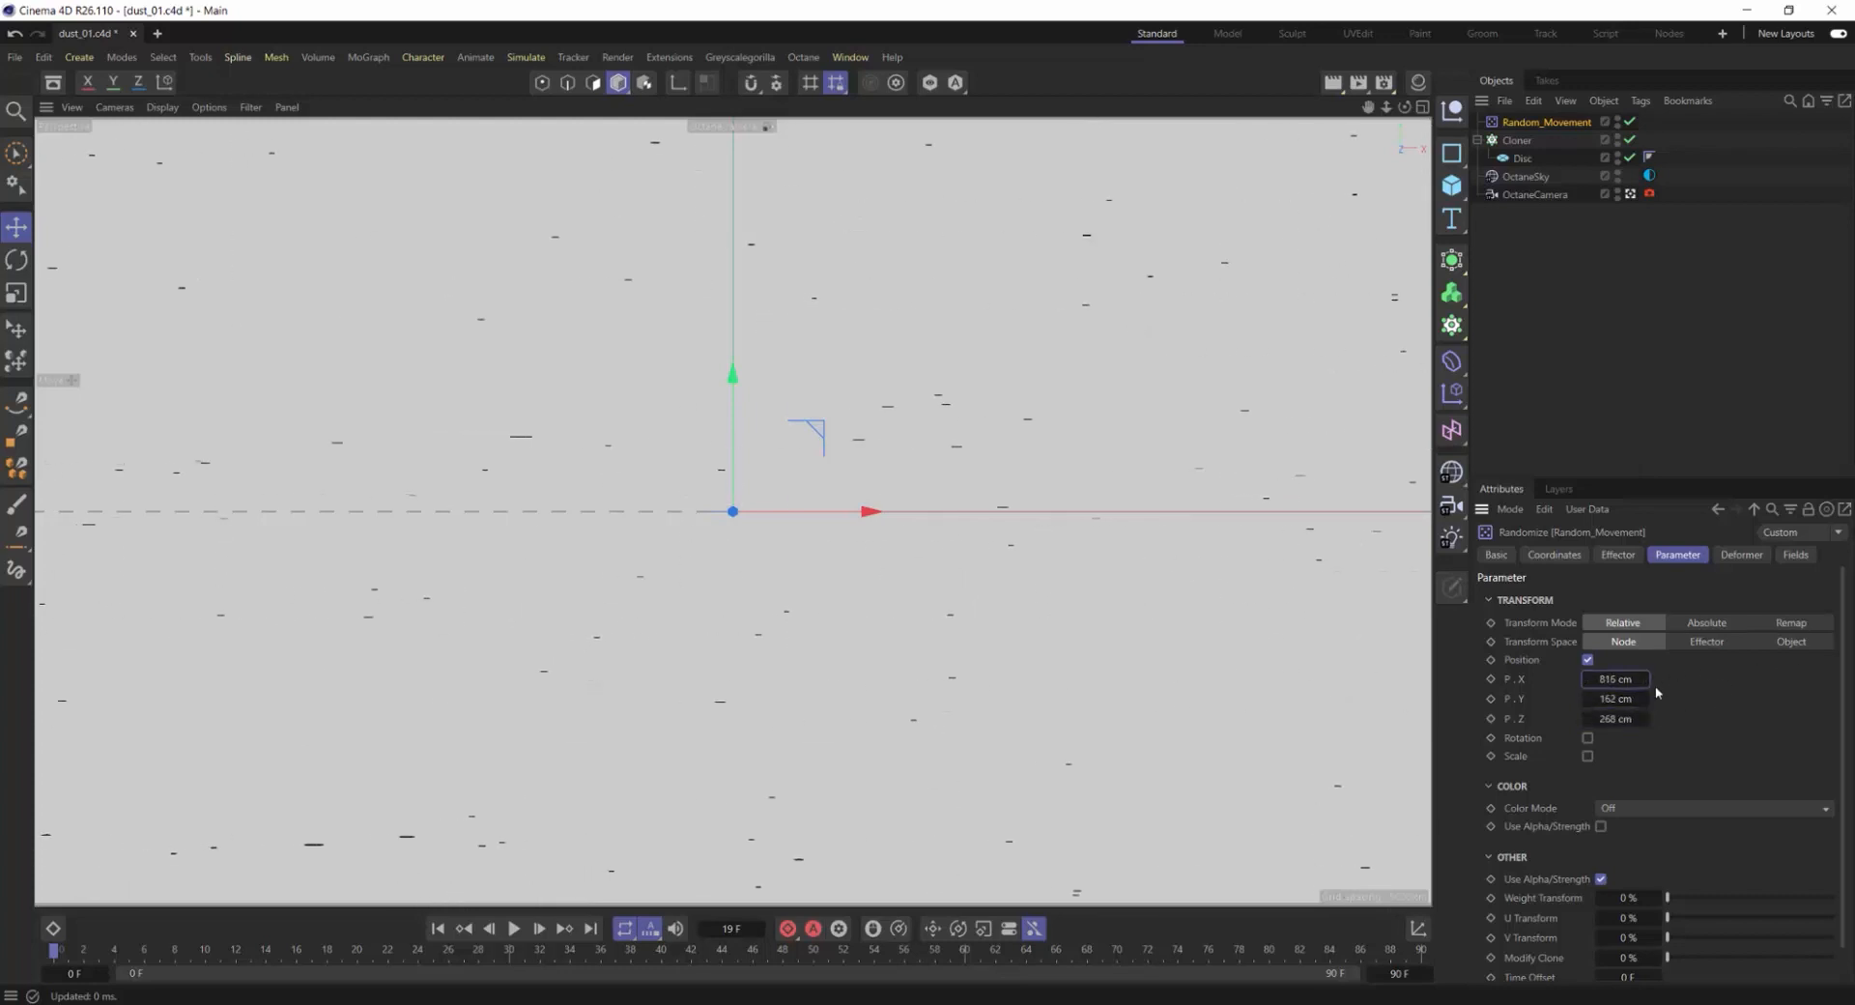
{"action": "left_click", "coordinate": [1516, 140]}
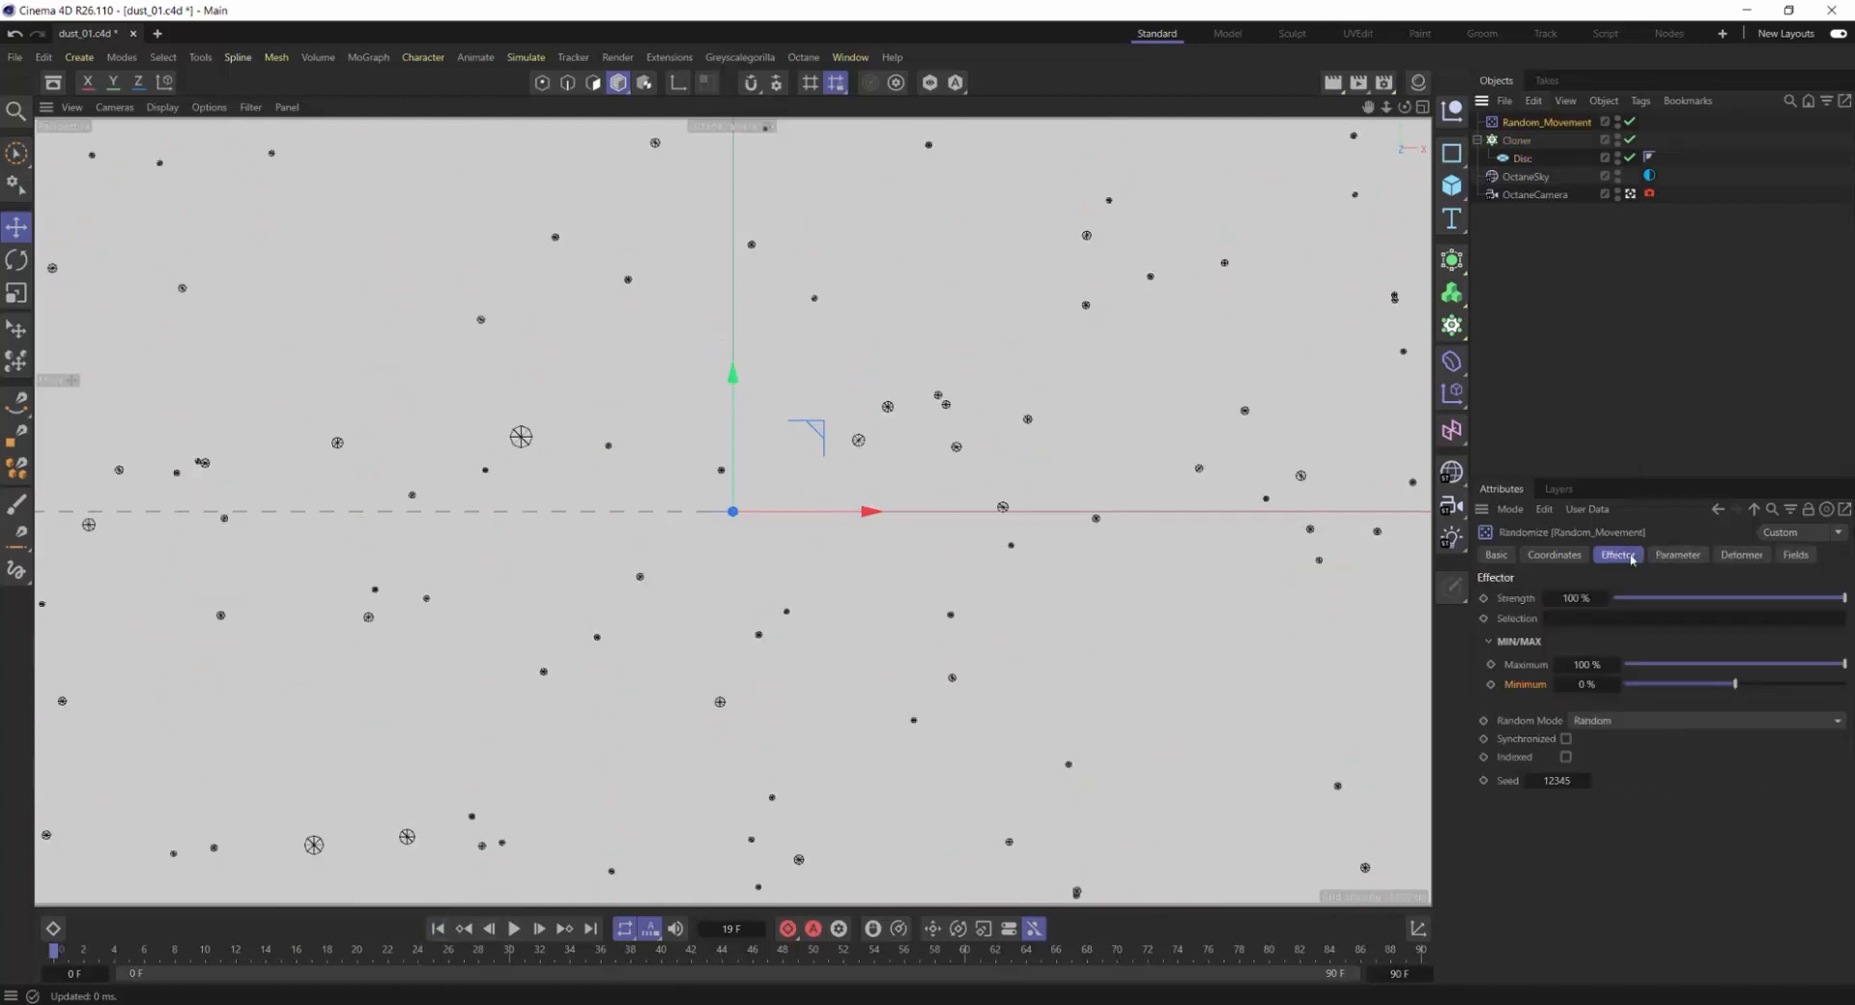
Step: Switch Random_Movement to Noise mode with a noise scale of 1000
{"action": "left_click", "coordinate": [1703, 720]}
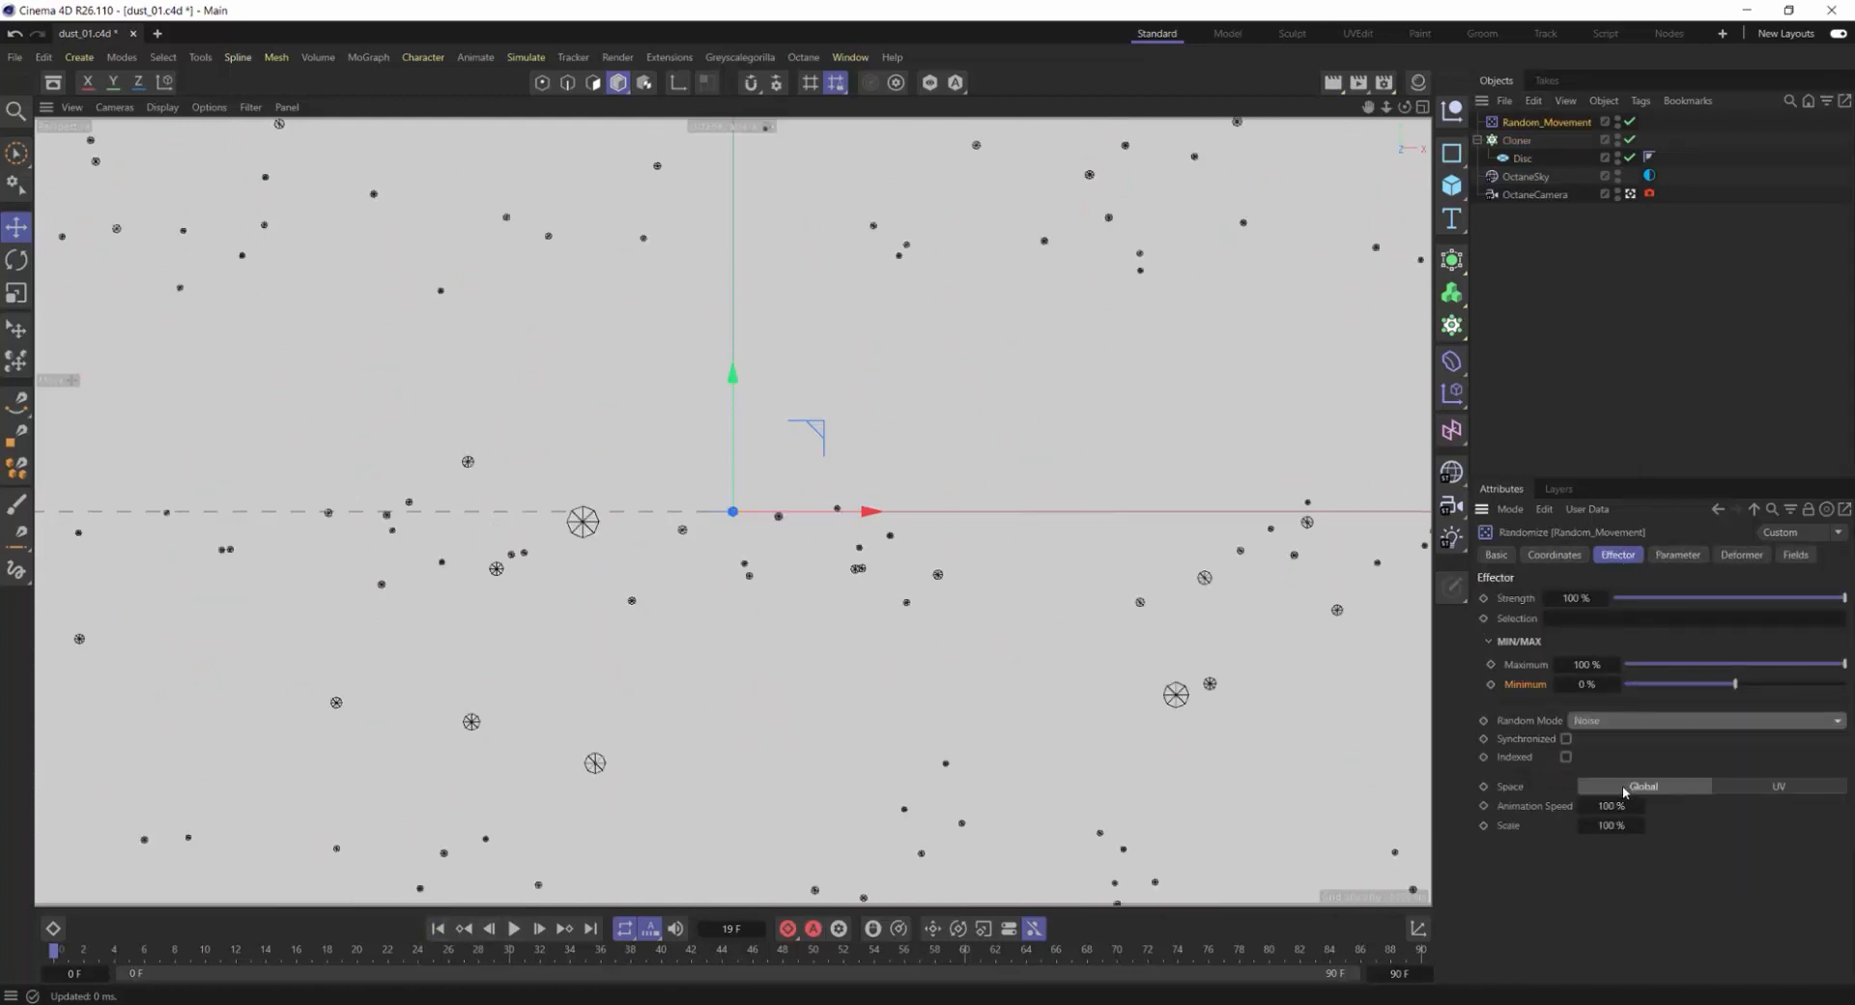
{"action": "left_click", "coordinate": [1677, 555]}
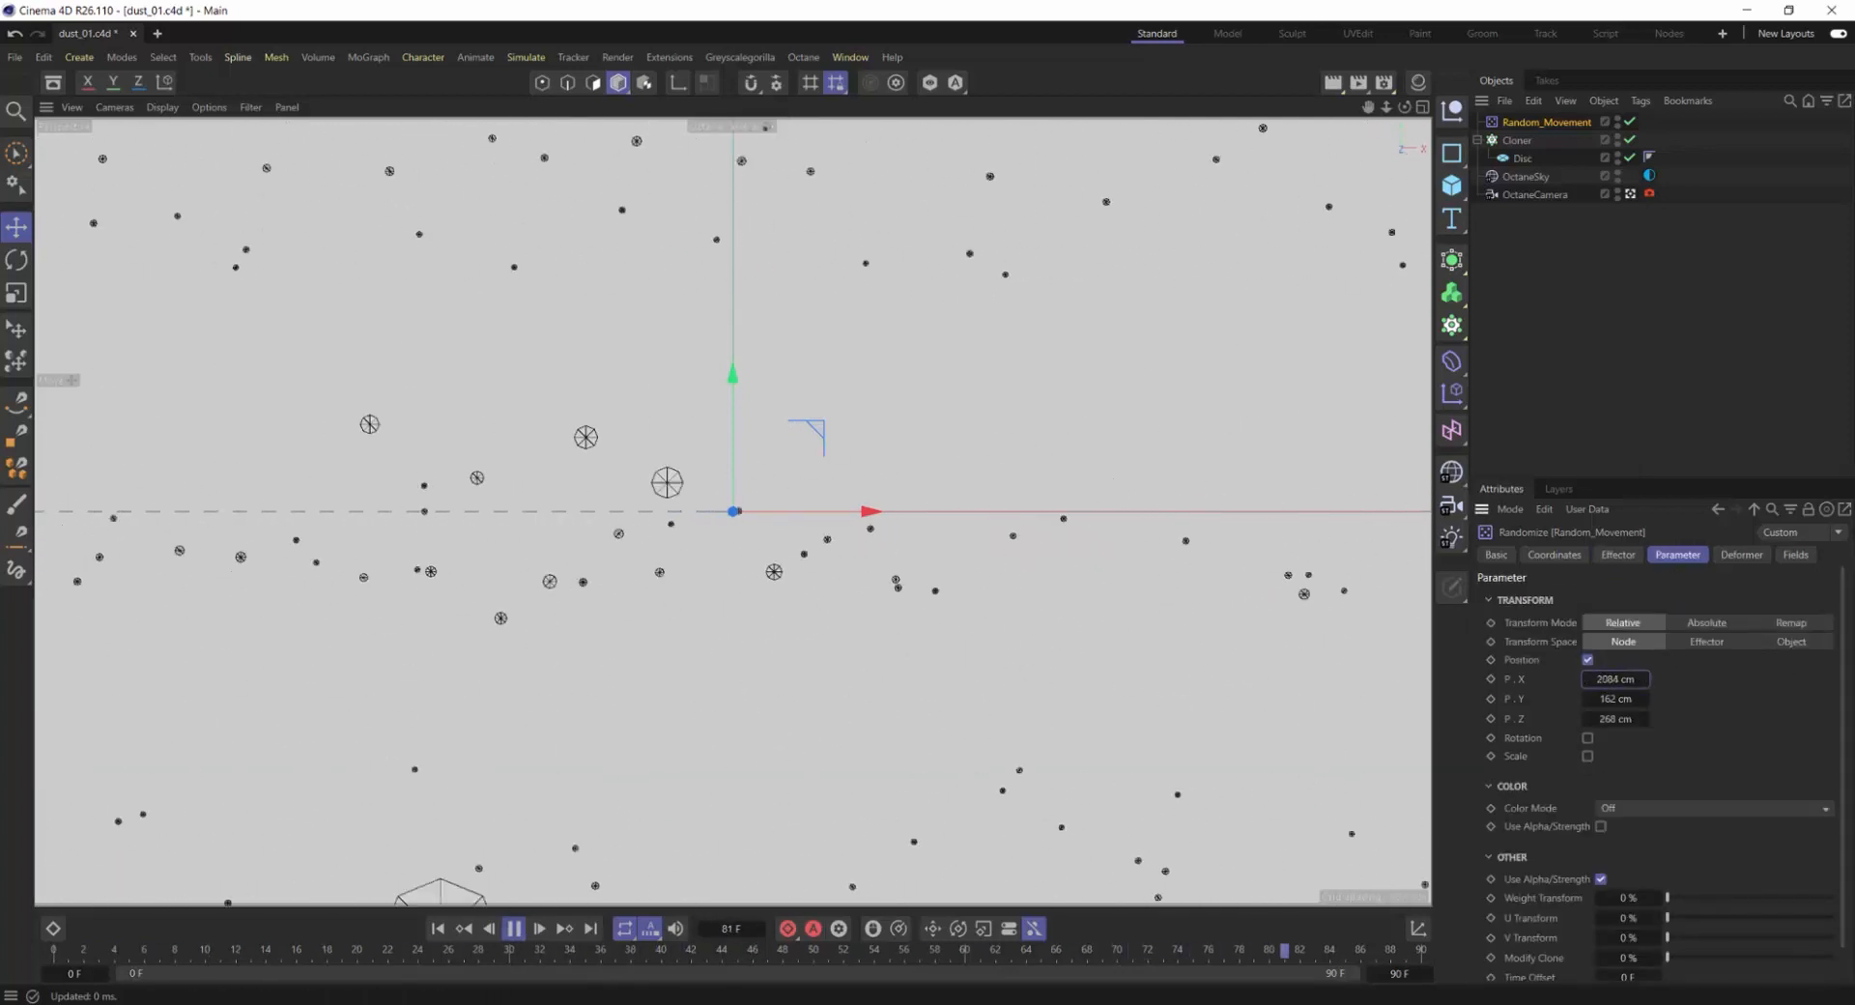
{"action": "left_click", "coordinate": [1617, 553]}
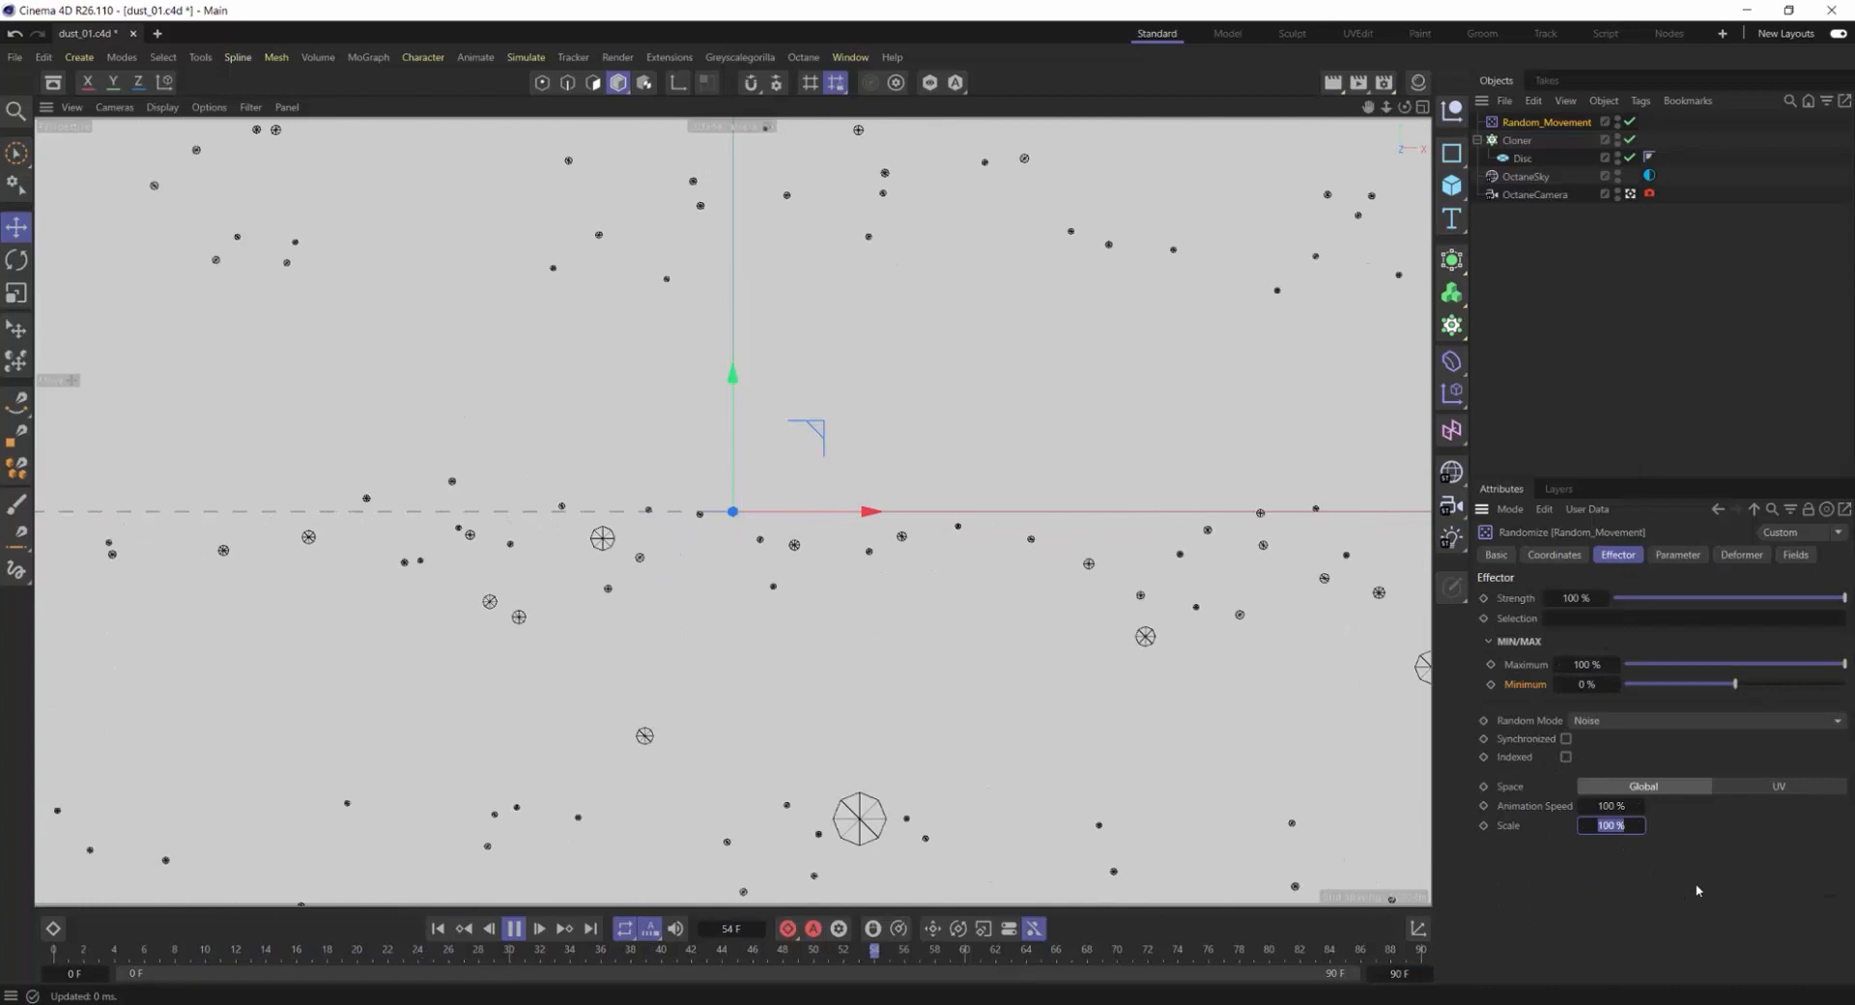
{"action": "type", "text": "1000"}
{"action": "left_click", "coordinate": [1611, 805]}
{"action": "type", "text": "20"}
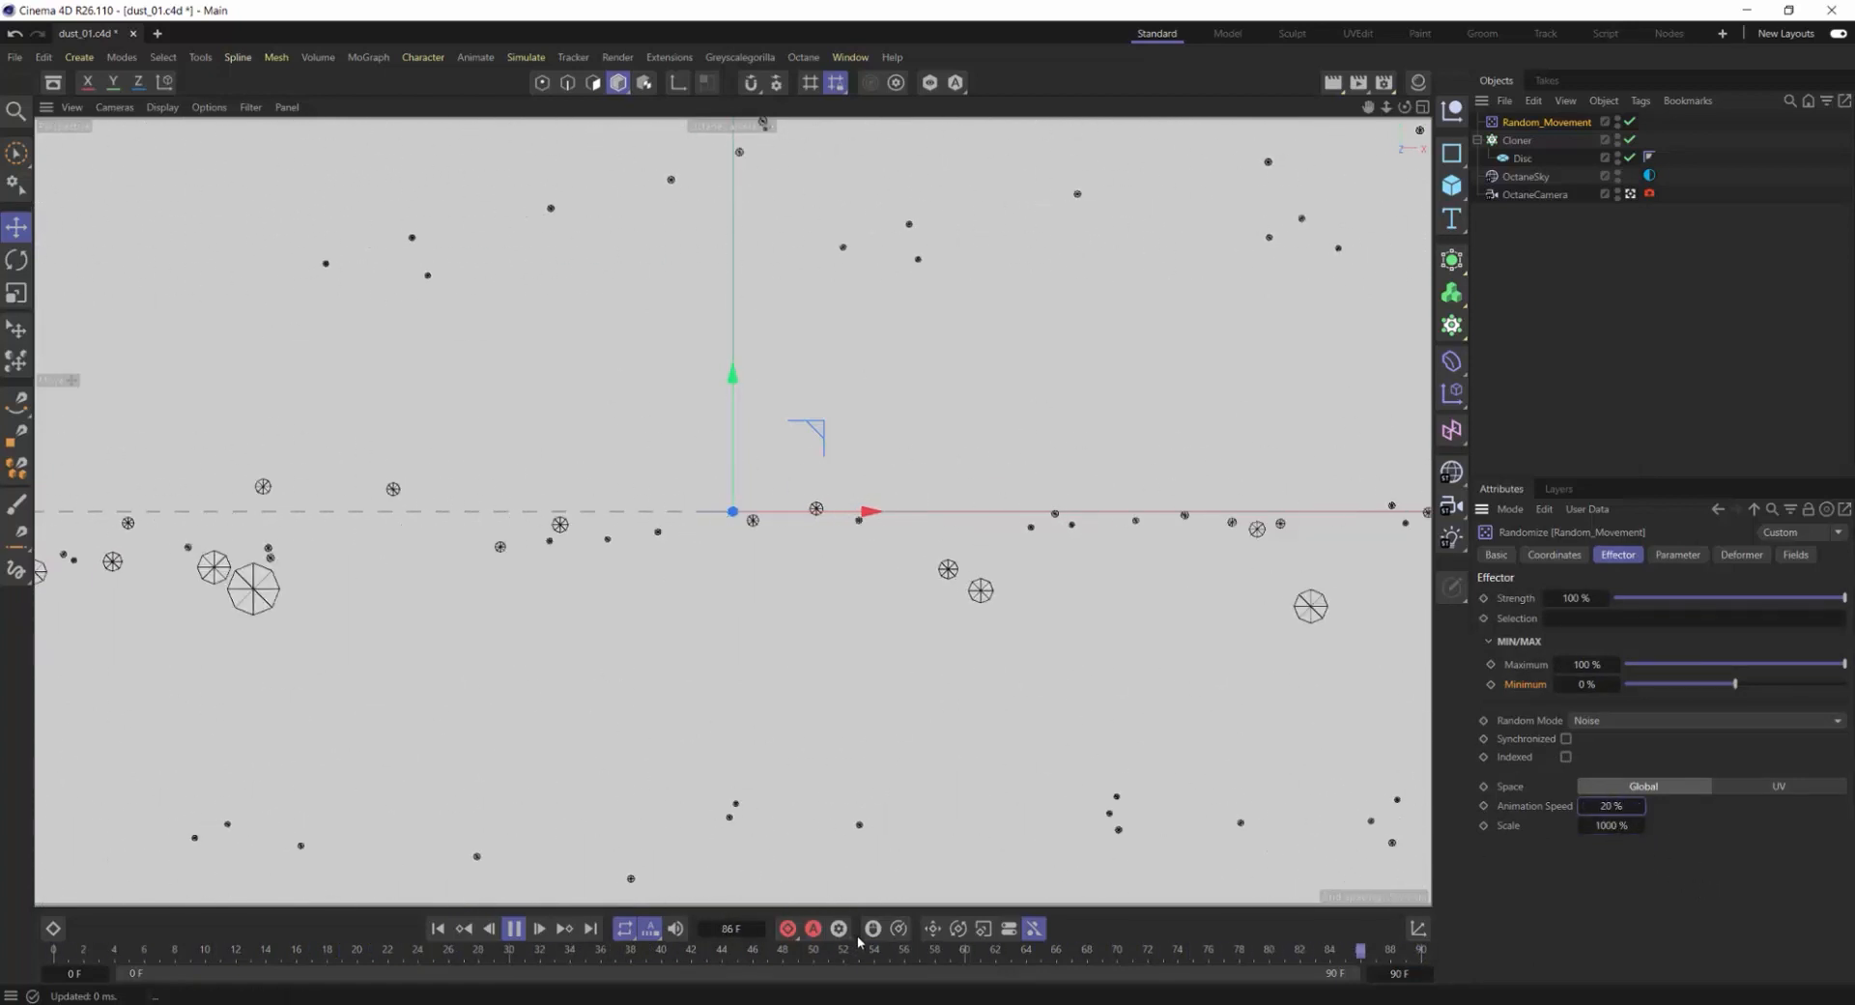
Step: Slow the noise animation speed and give the clones random heading rotation
{"action": "left_click", "coordinate": [1676, 555]}
{"action": "type", "text": "5"}
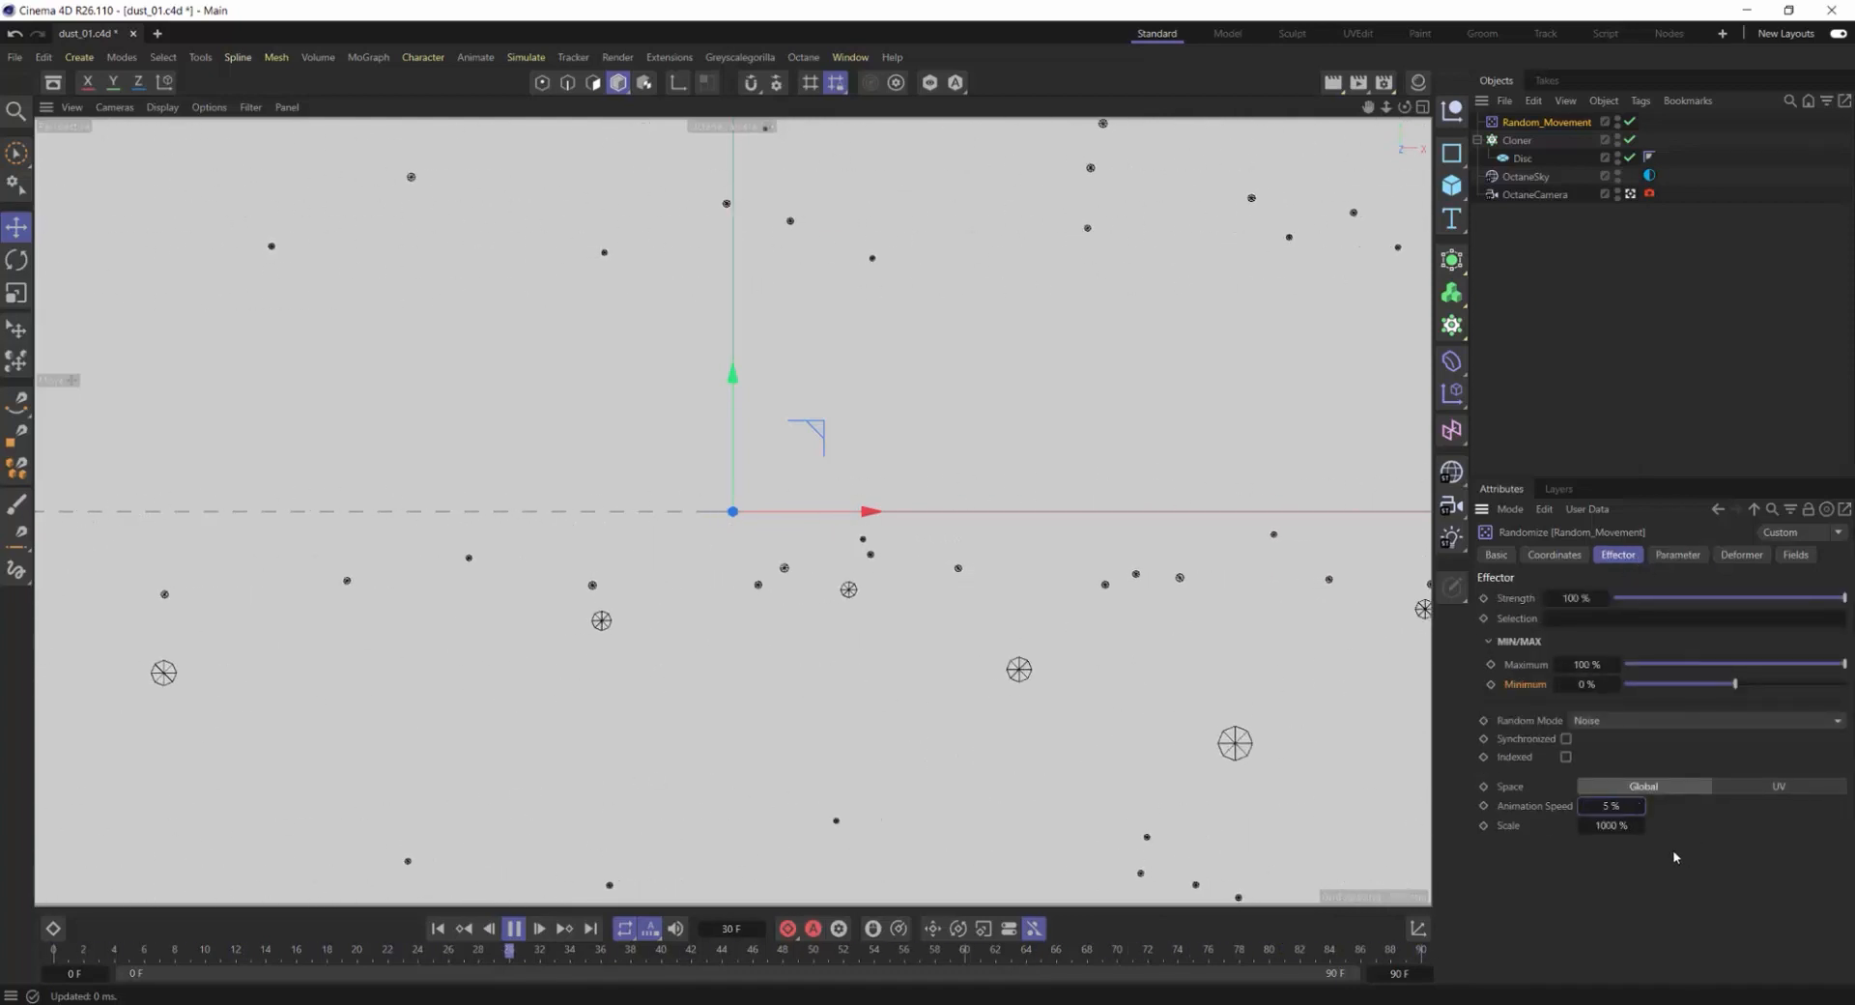
{"action": "left_click", "coordinate": [1677, 554]}
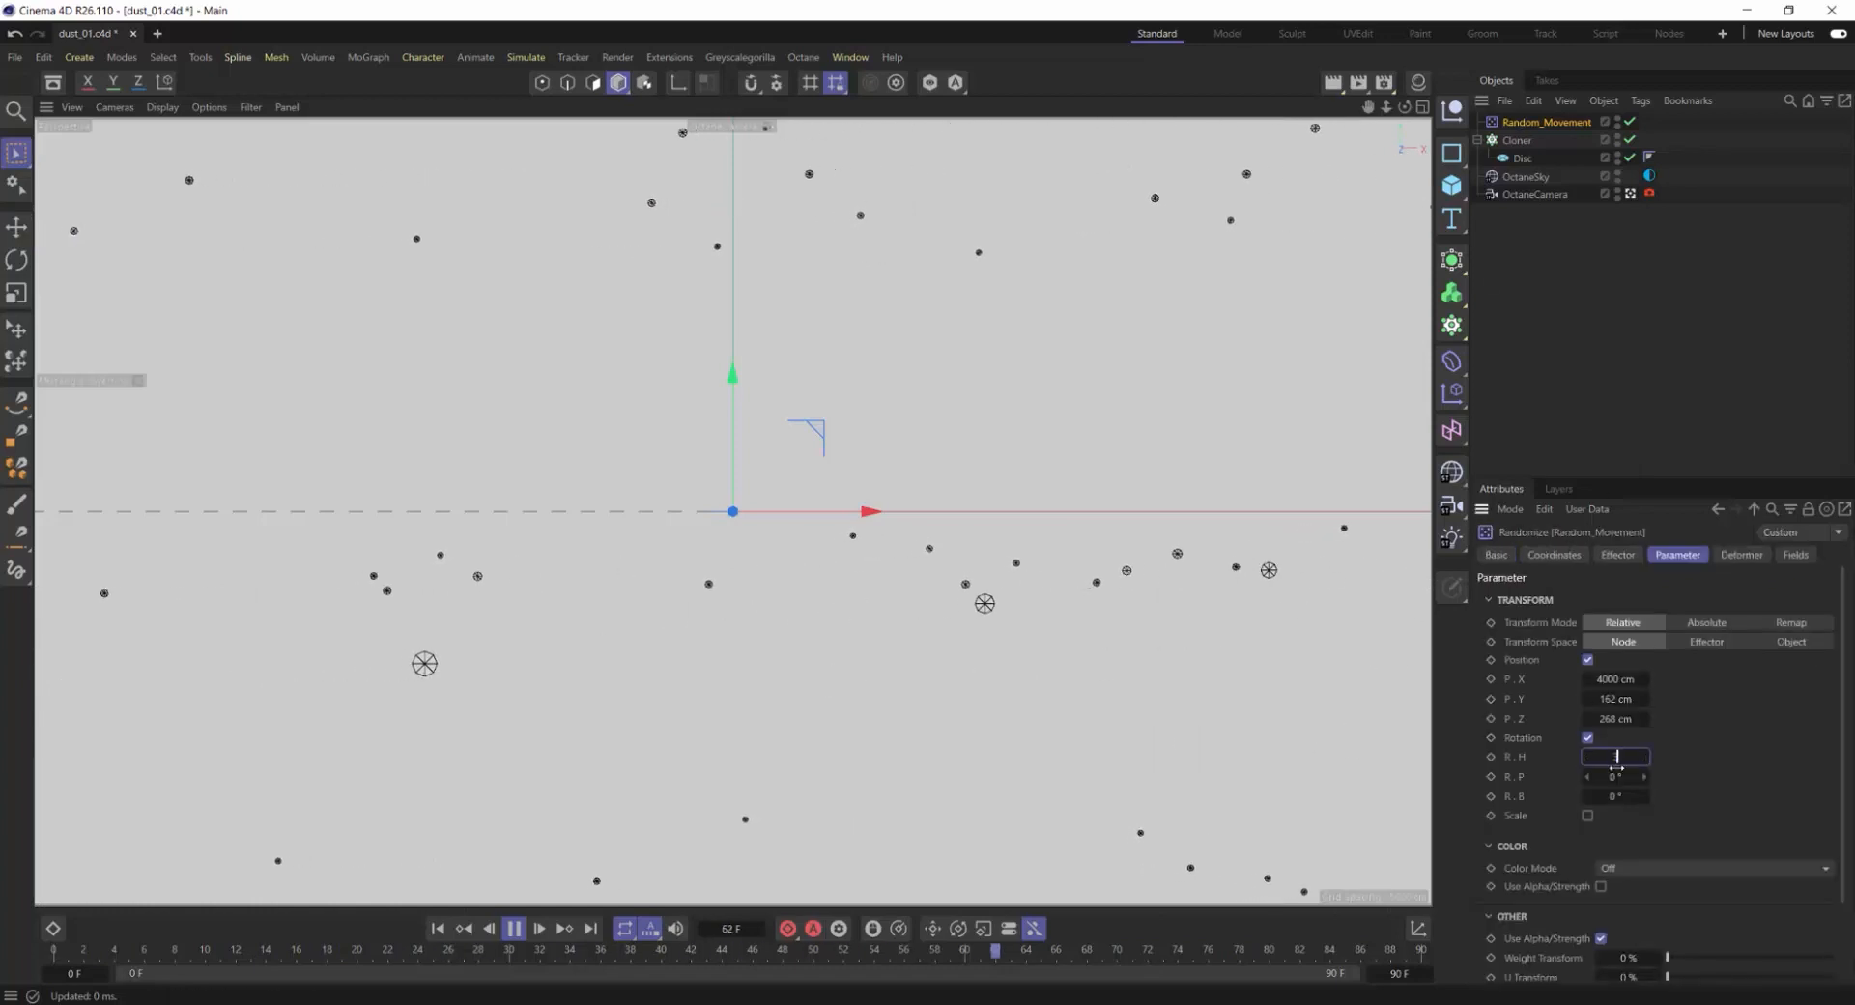
{"action": "left_click", "coordinate": [1616, 555]}
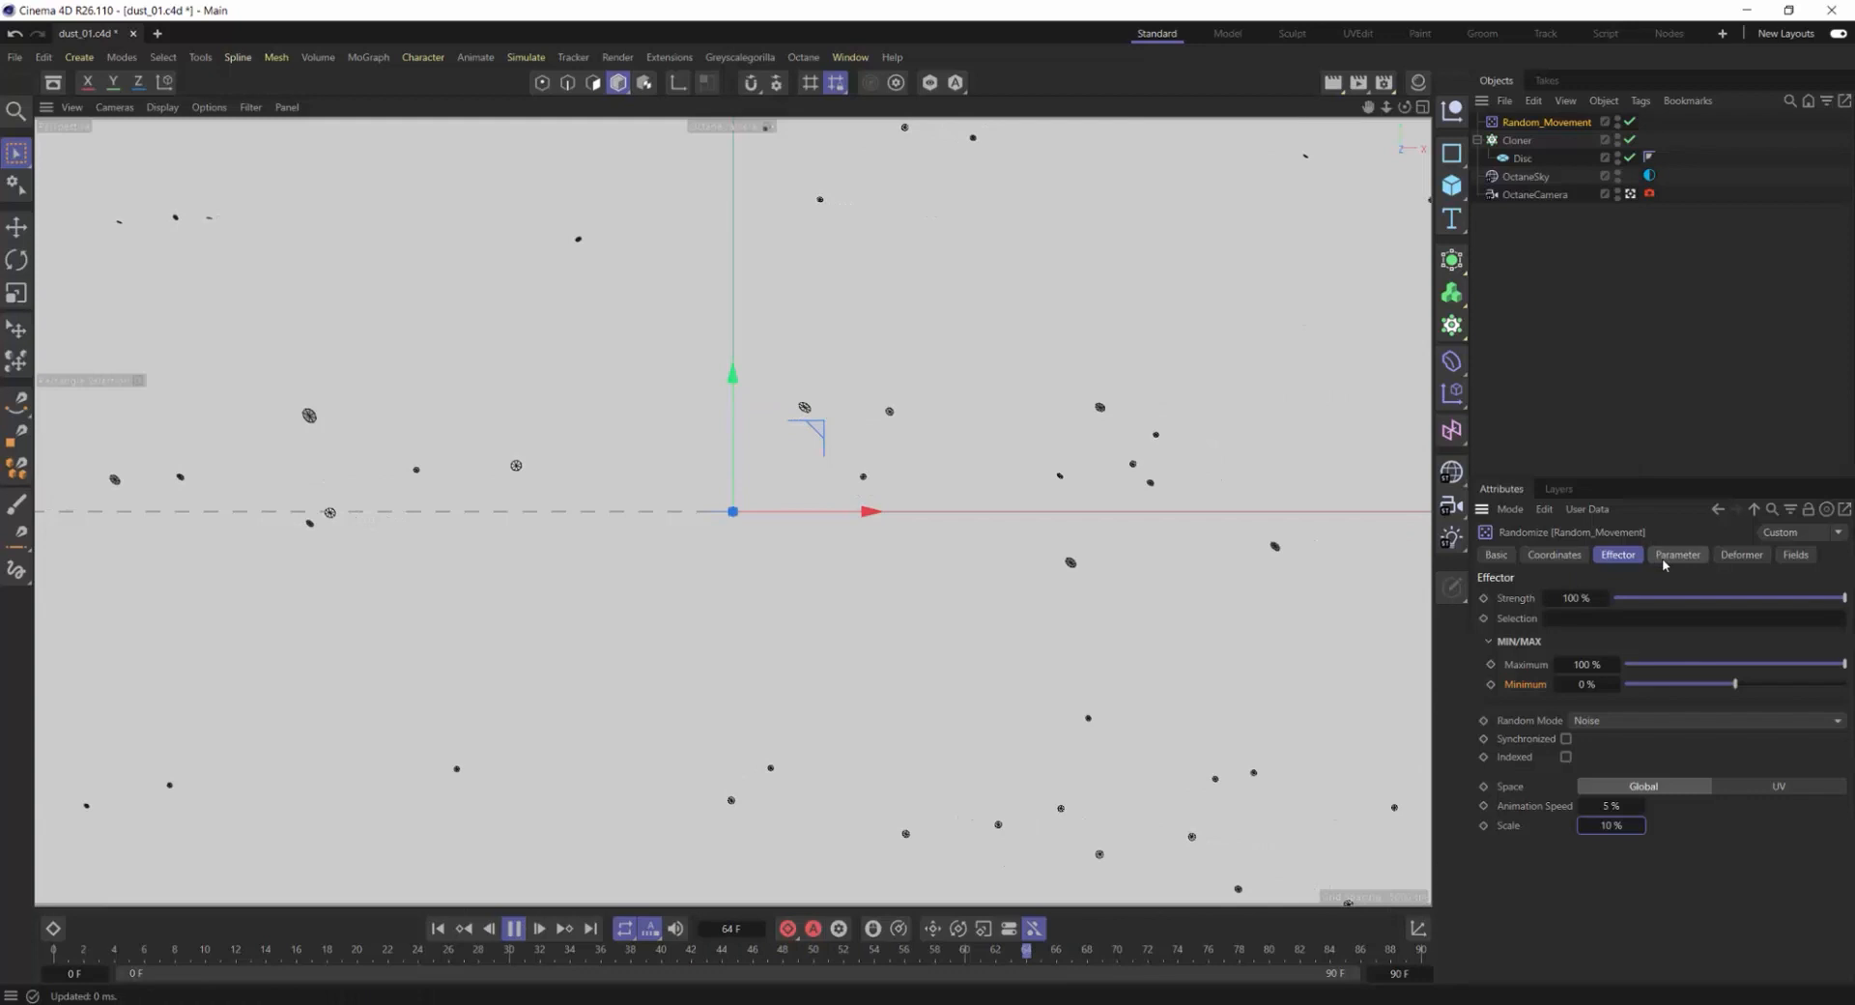
{"action": "left_click", "coordinate": [1677, 555]}
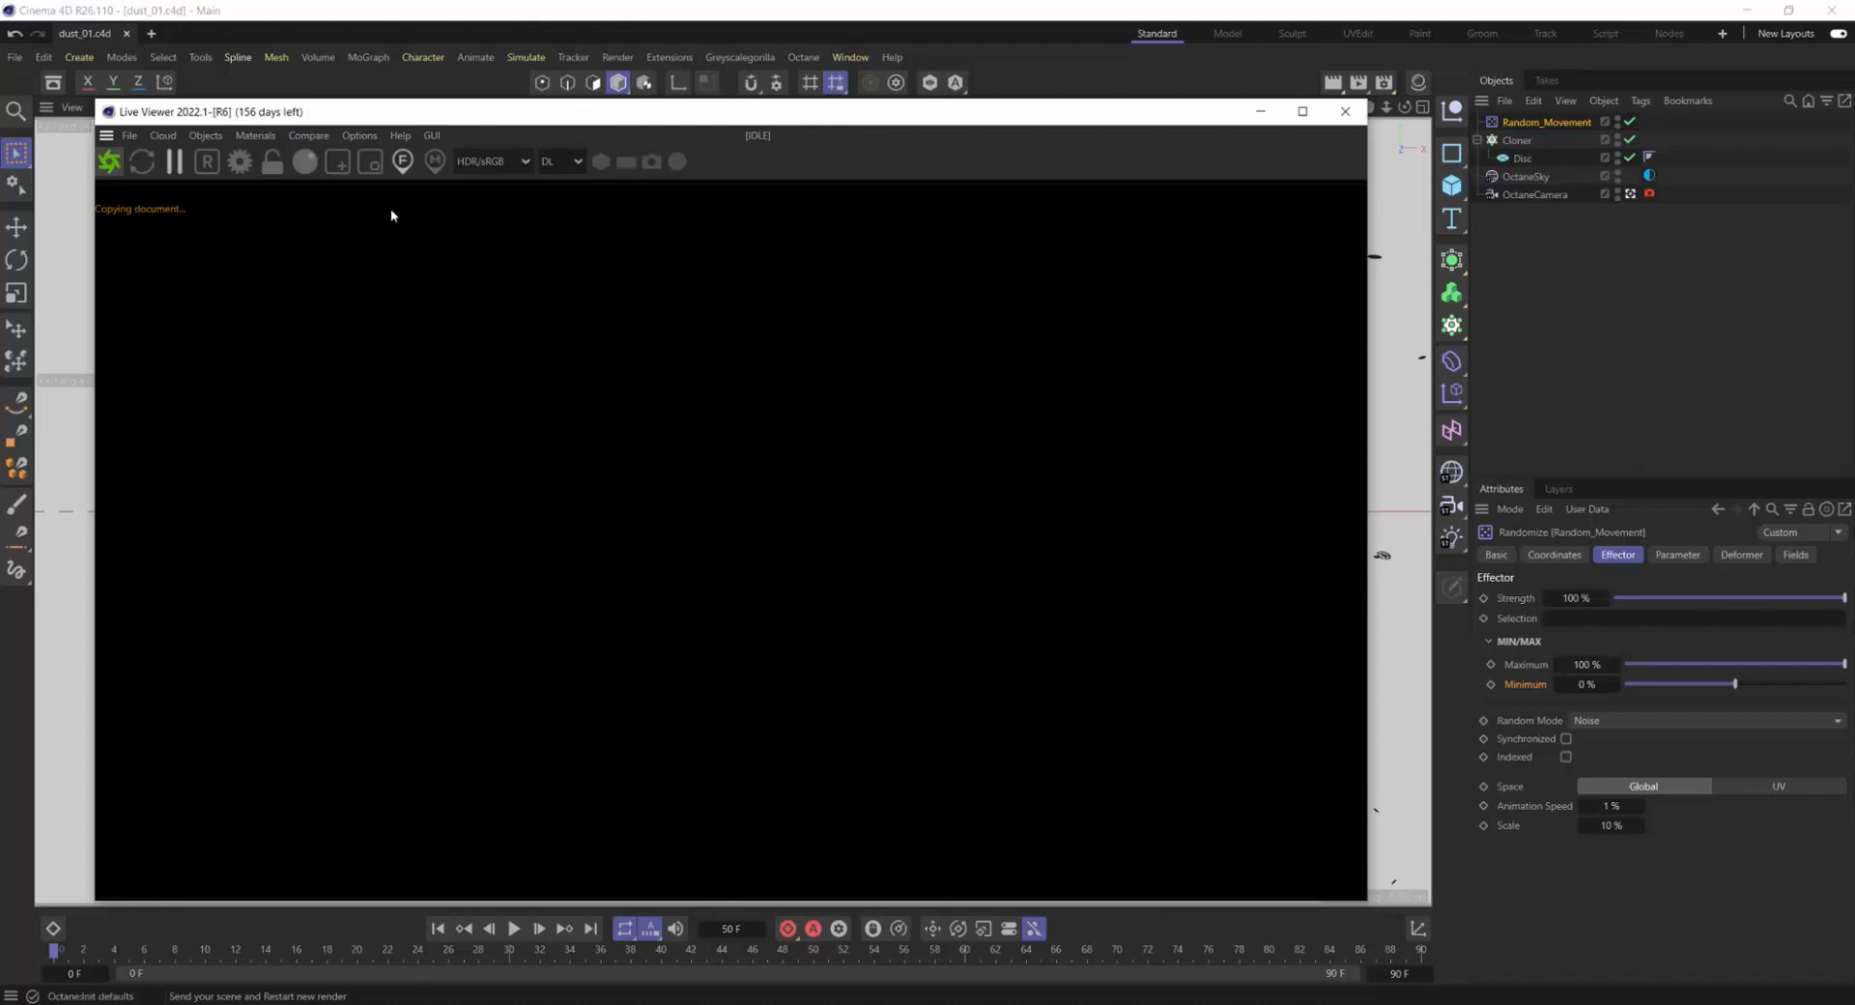
Step: Create an Octane diffuse material and select OctaneSky to make the environment black
{"action": "left_click", "coordinate": [254, 136]}
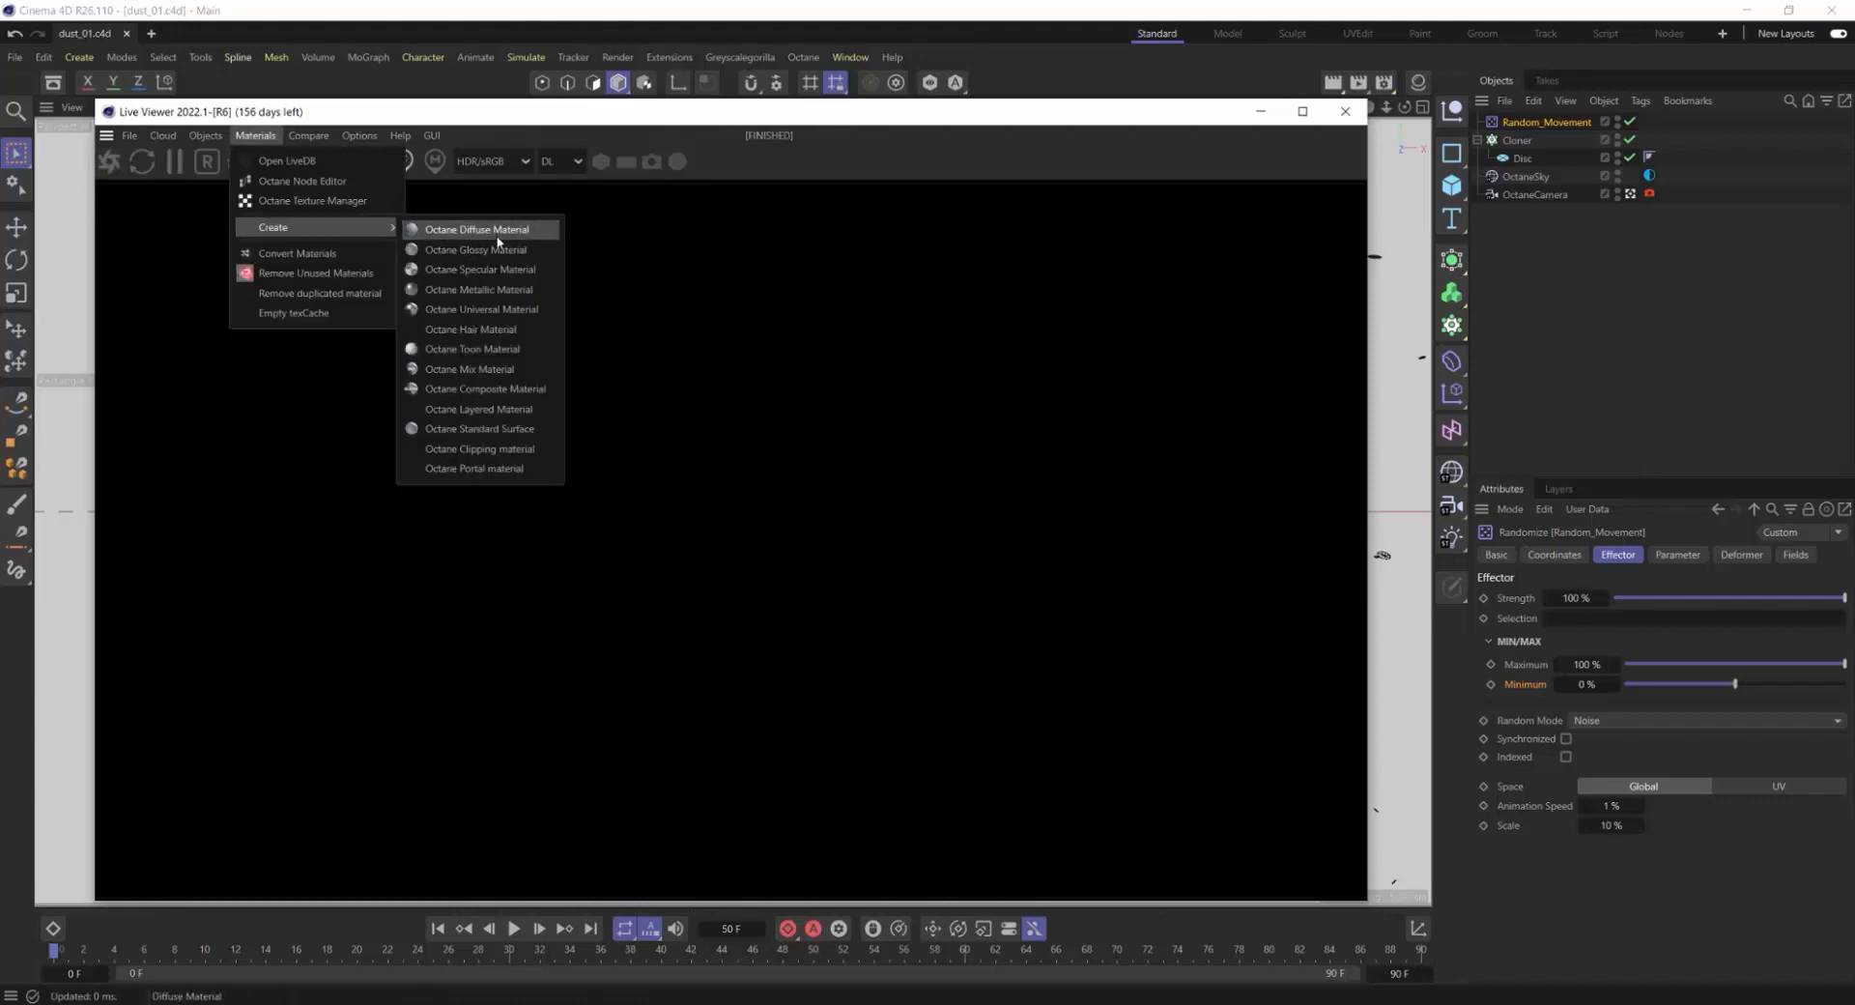
{"action": "left_click", "coordinate": [472, 249]}
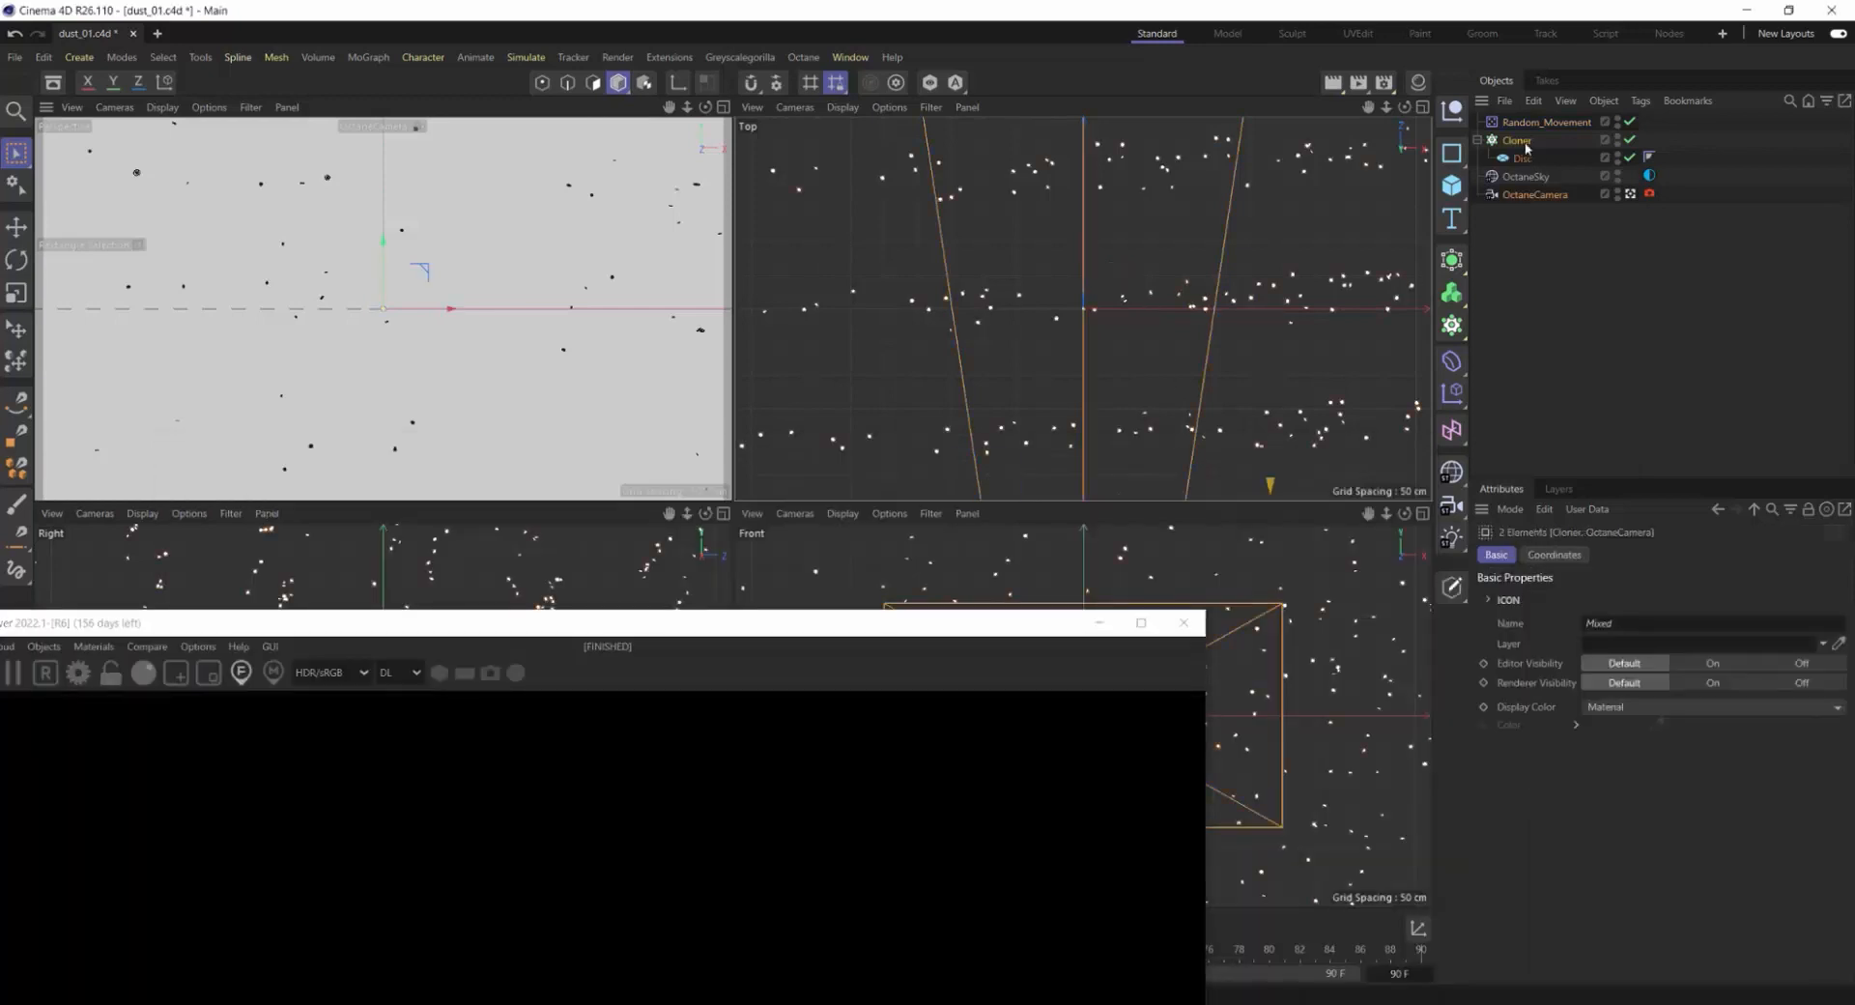
{"action": "left_click", "coordinate": [1541, 122]}
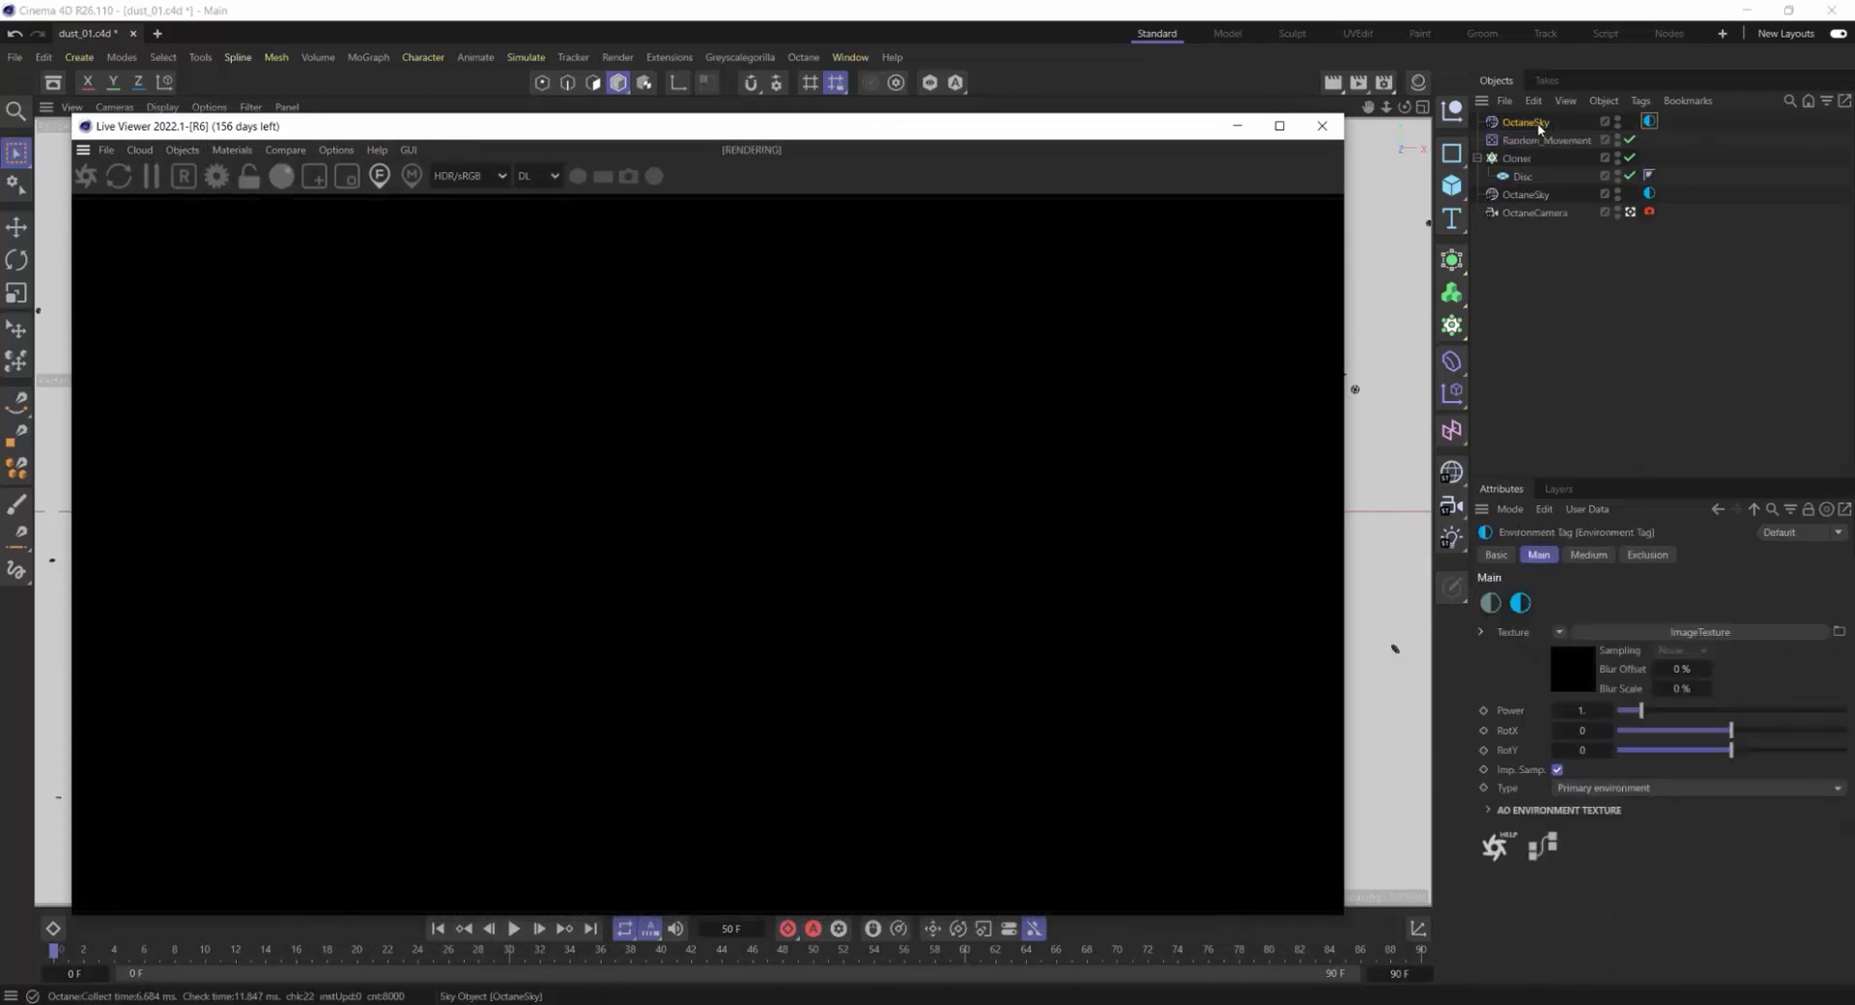
{"action": "left_click", "coordinate": [1655, 124]}
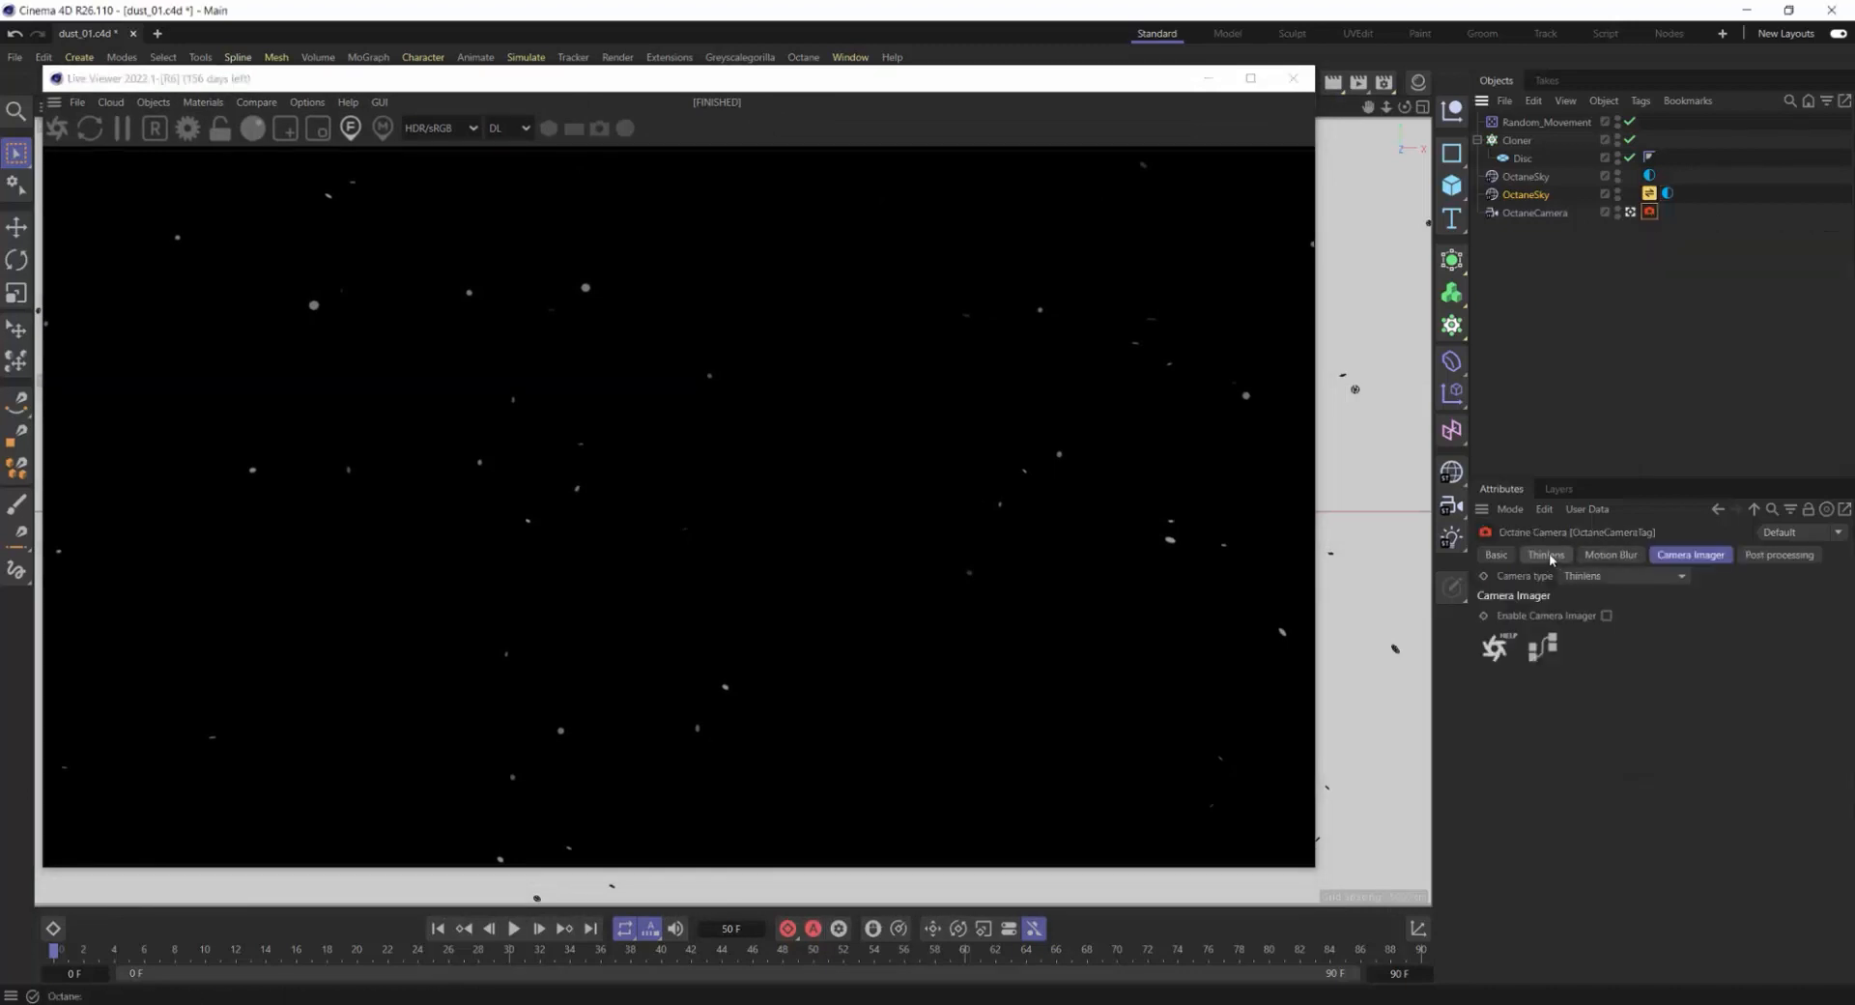
Step: Give the Octane camera 20 cm focal depth and aperture, and enable Camera Imager exposure
{"action": "left_click", "coordinate": [1546, 554]}
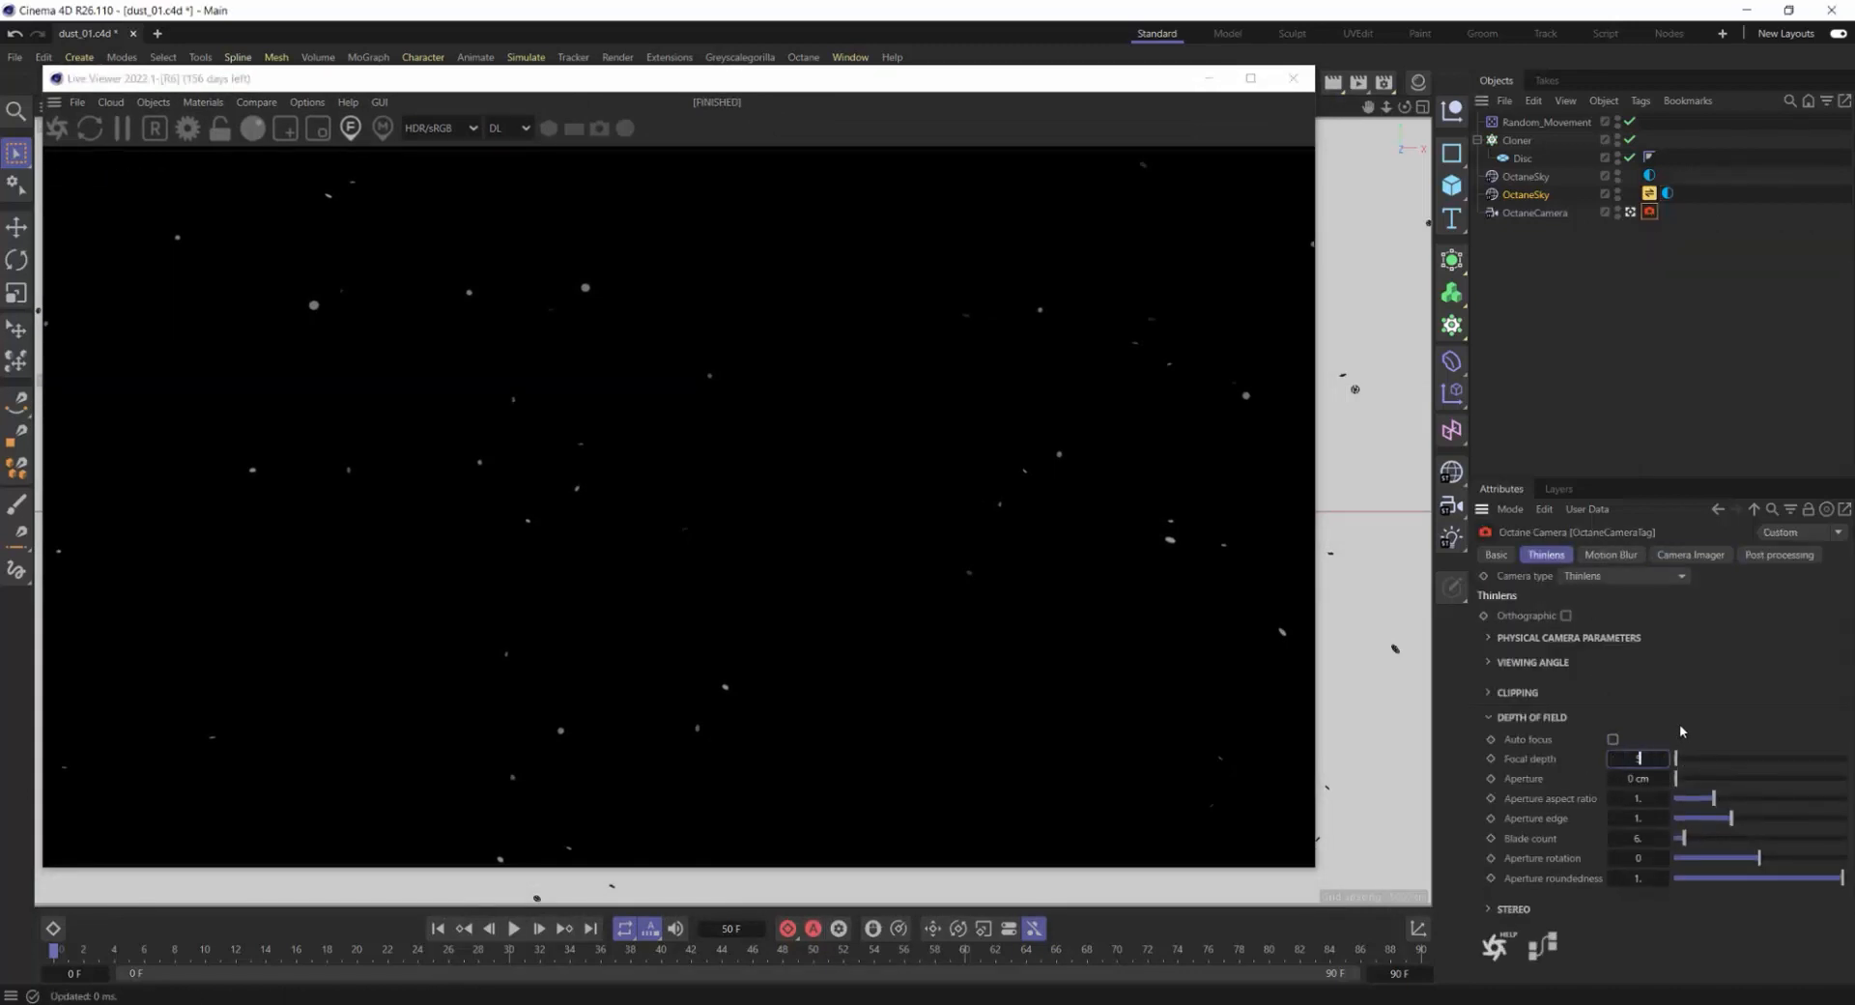
{"action": "left_click_drag", "start_coordinate": [1674, 758], "coordinate": [1839, 759]}
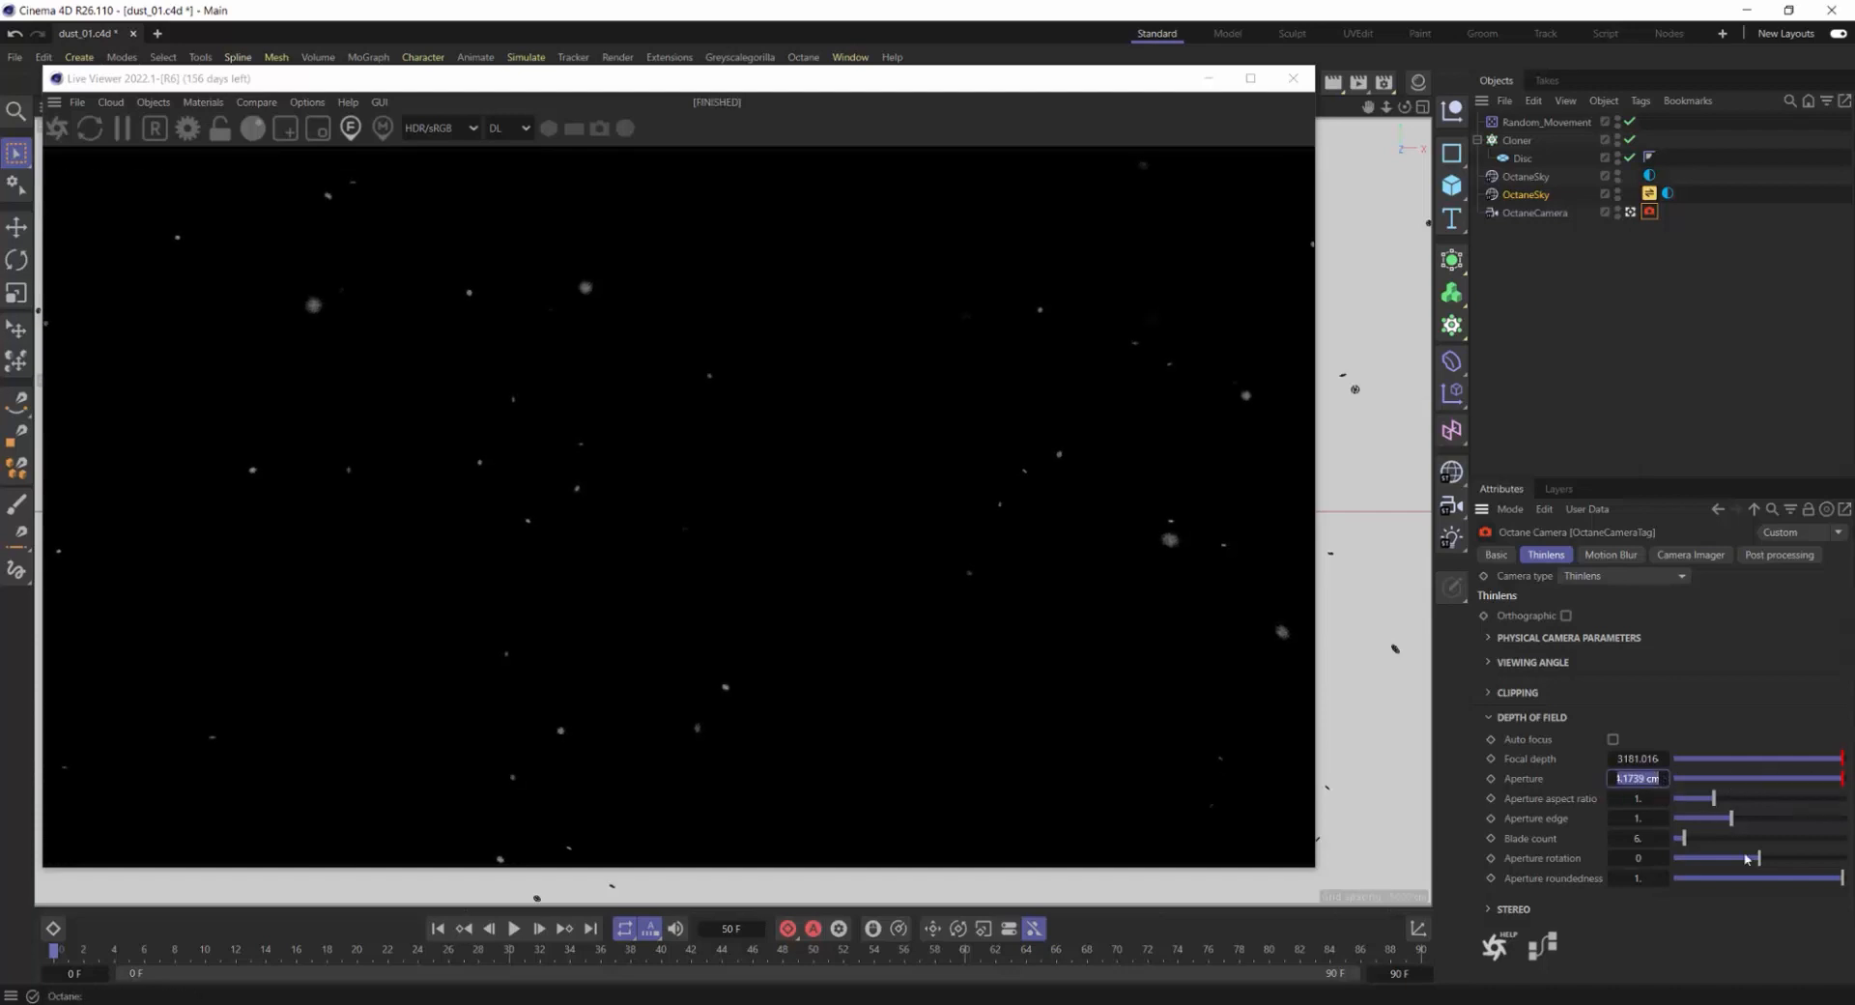
{"action": "left_click", "coordinate": [1690, 555]}
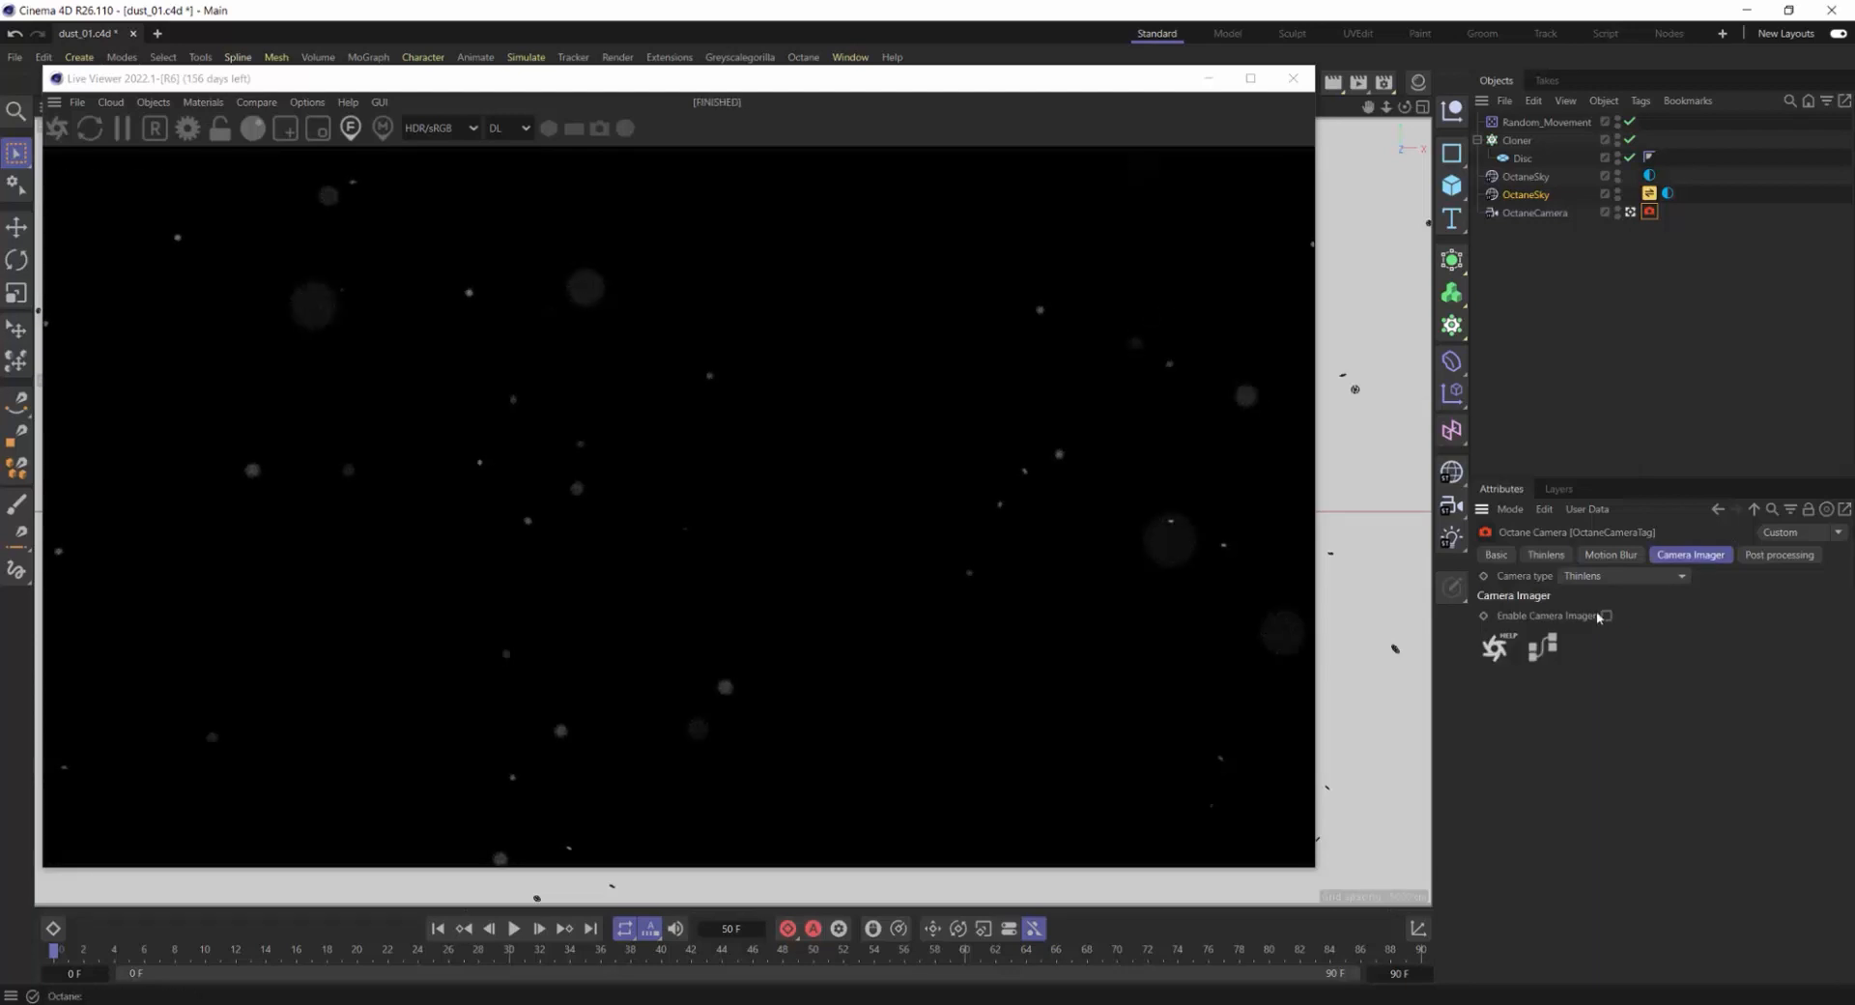
{"action": "left_click", "coordinate": [1606, 615]}
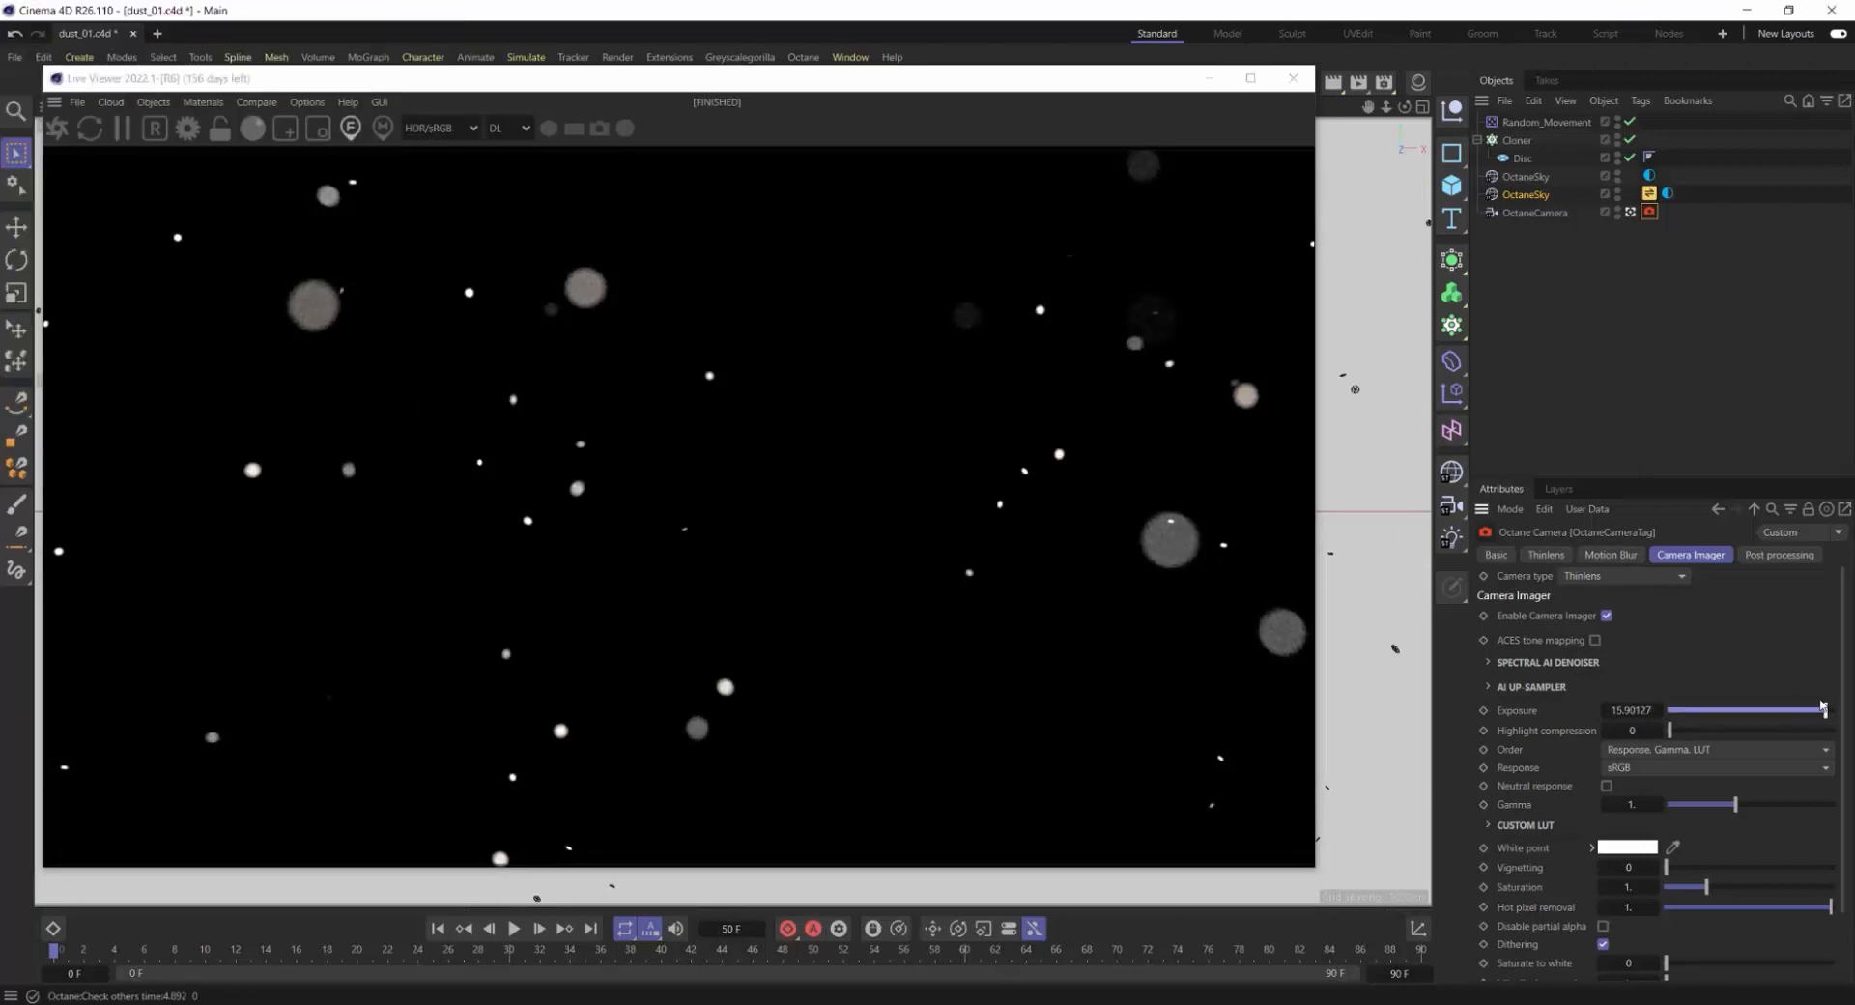
{"action": "left_click", "coordinate": [1546, 554]}
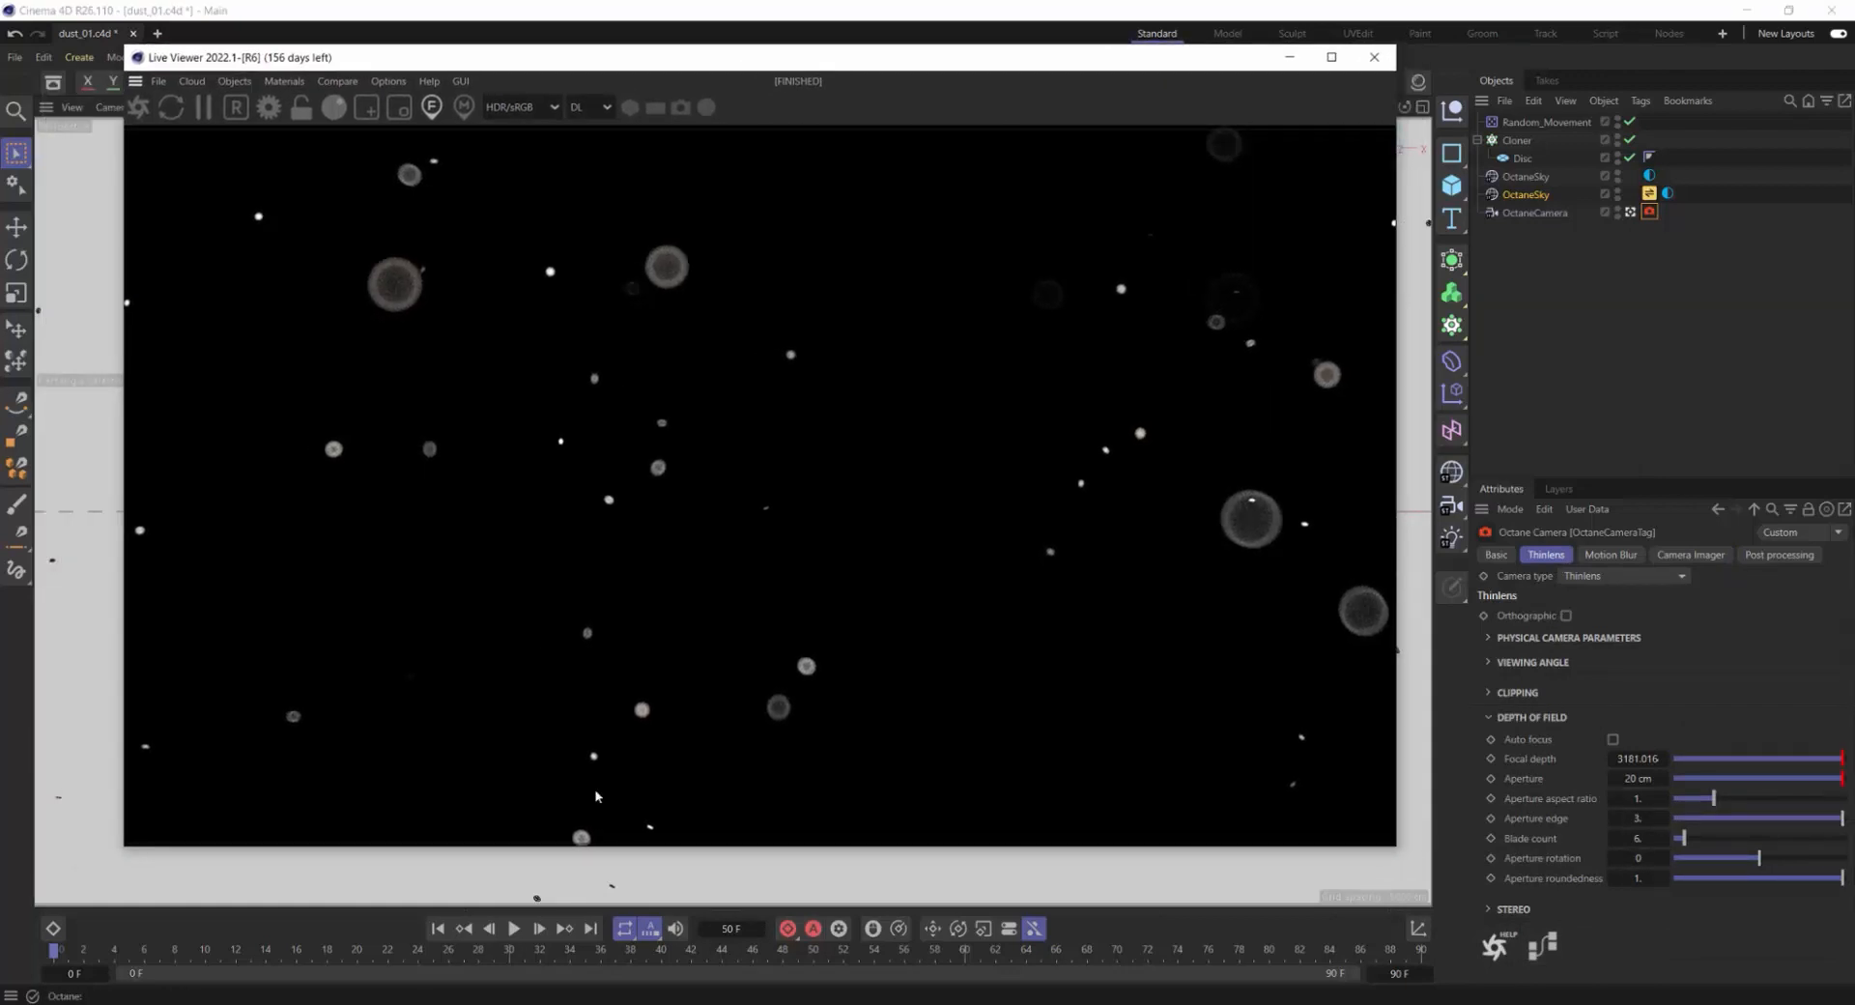
{"action": "left_click", "coordinate": [513, 929]}
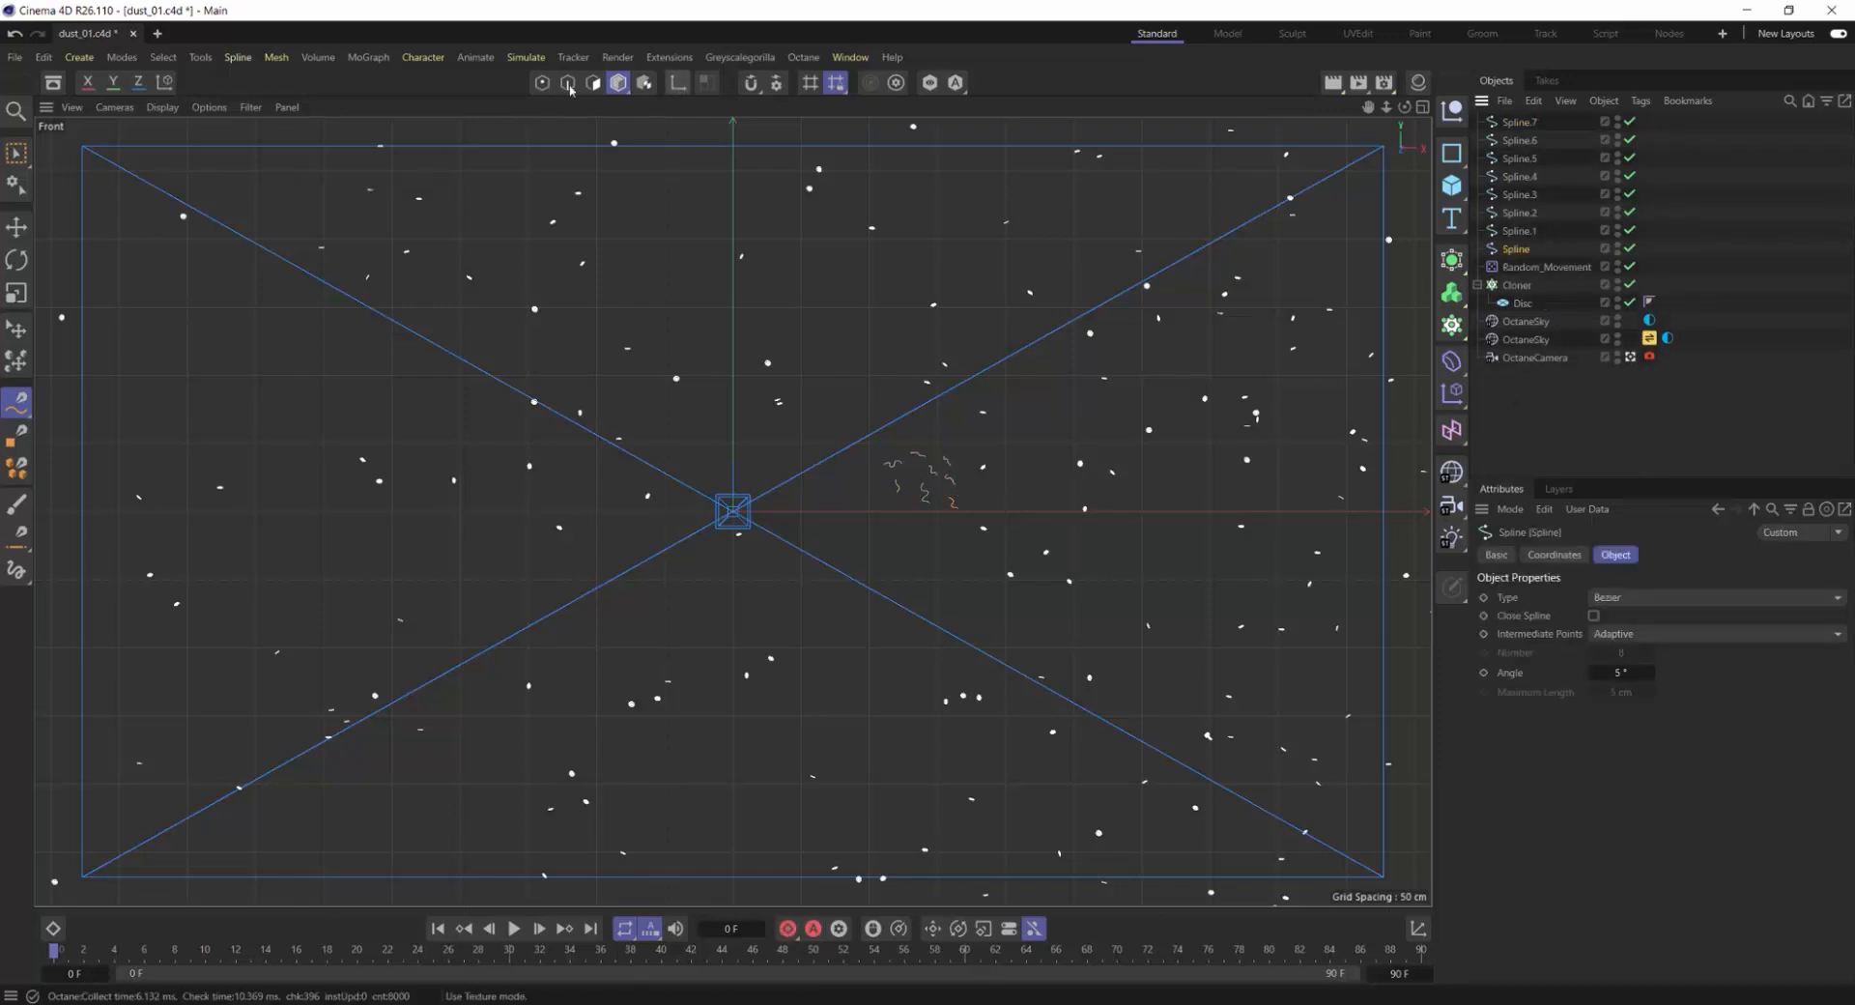
Step: Centre the axes of the eight drawn hair splines with Axis Center
{"action": "left_click", "coordinate": [200, 57]}
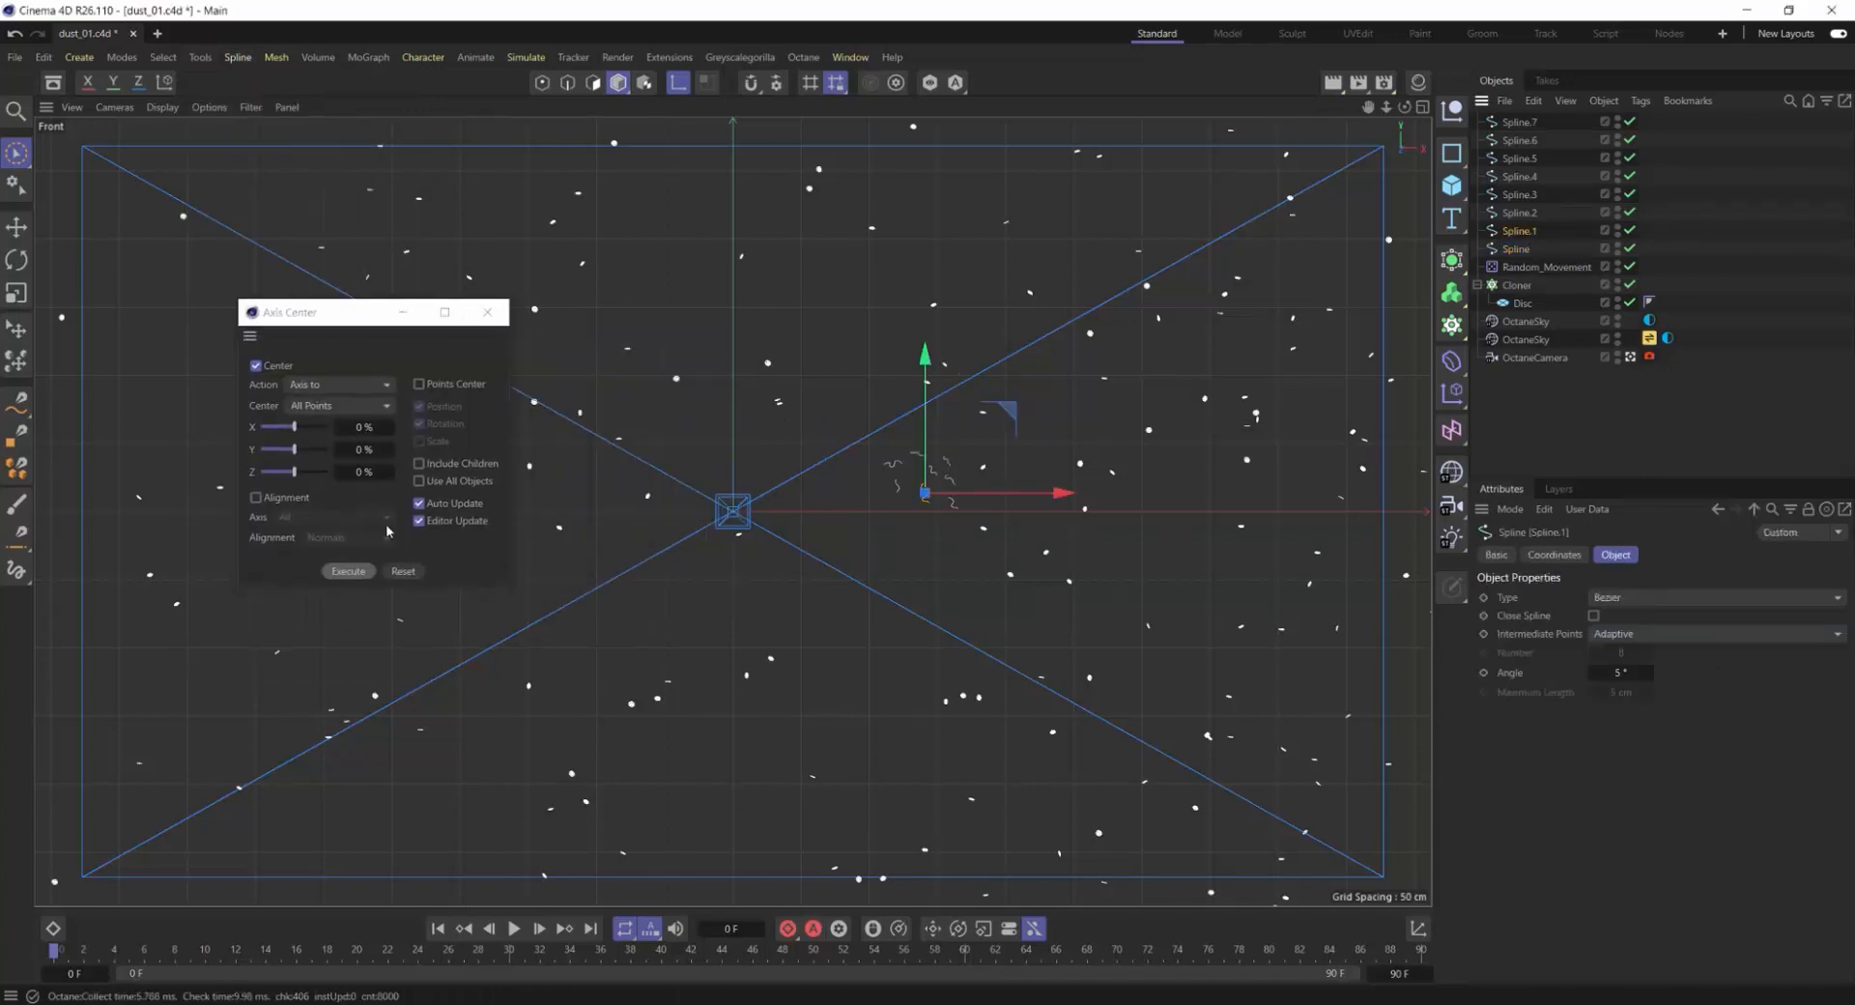
{"action": "left_click", "coordinate": [1520, 139]}
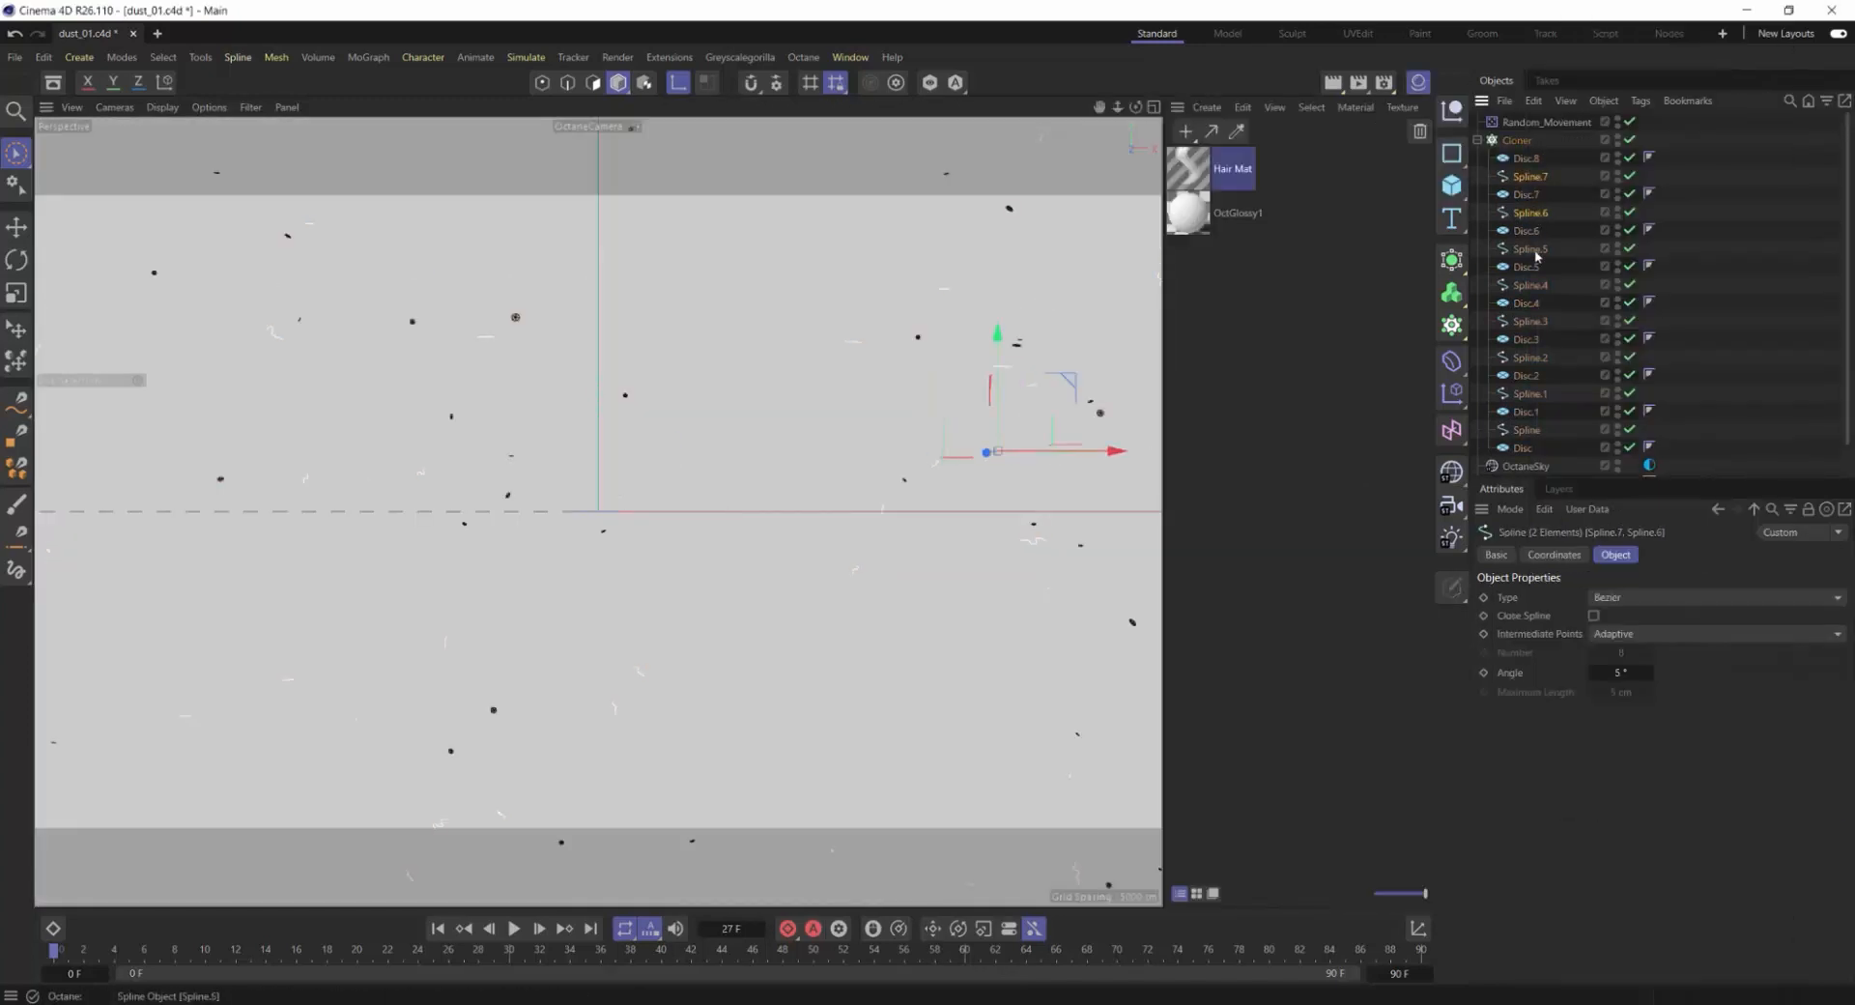
Step: Select the hair splines and add a Circle profile for their sweeps
{"action": "left_click", "coordinate": [1450, 258]}
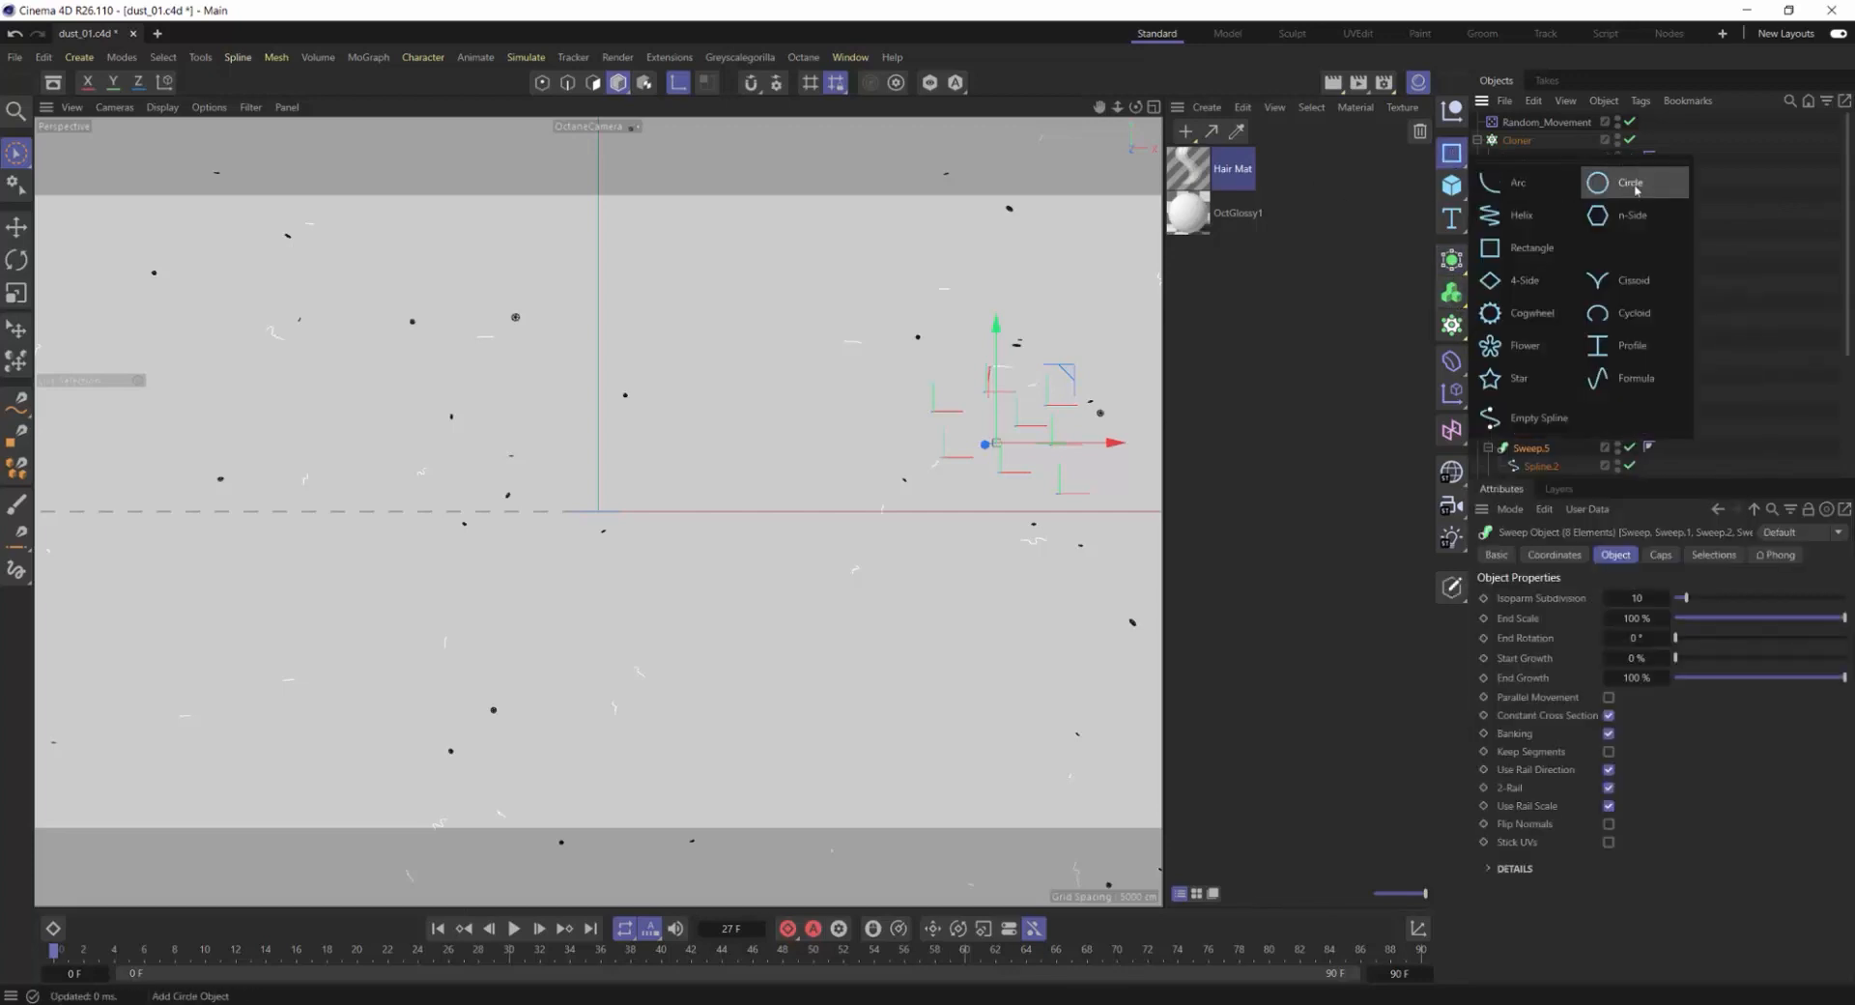
{"action": "left_click", "coordinate": [1629, 181]}
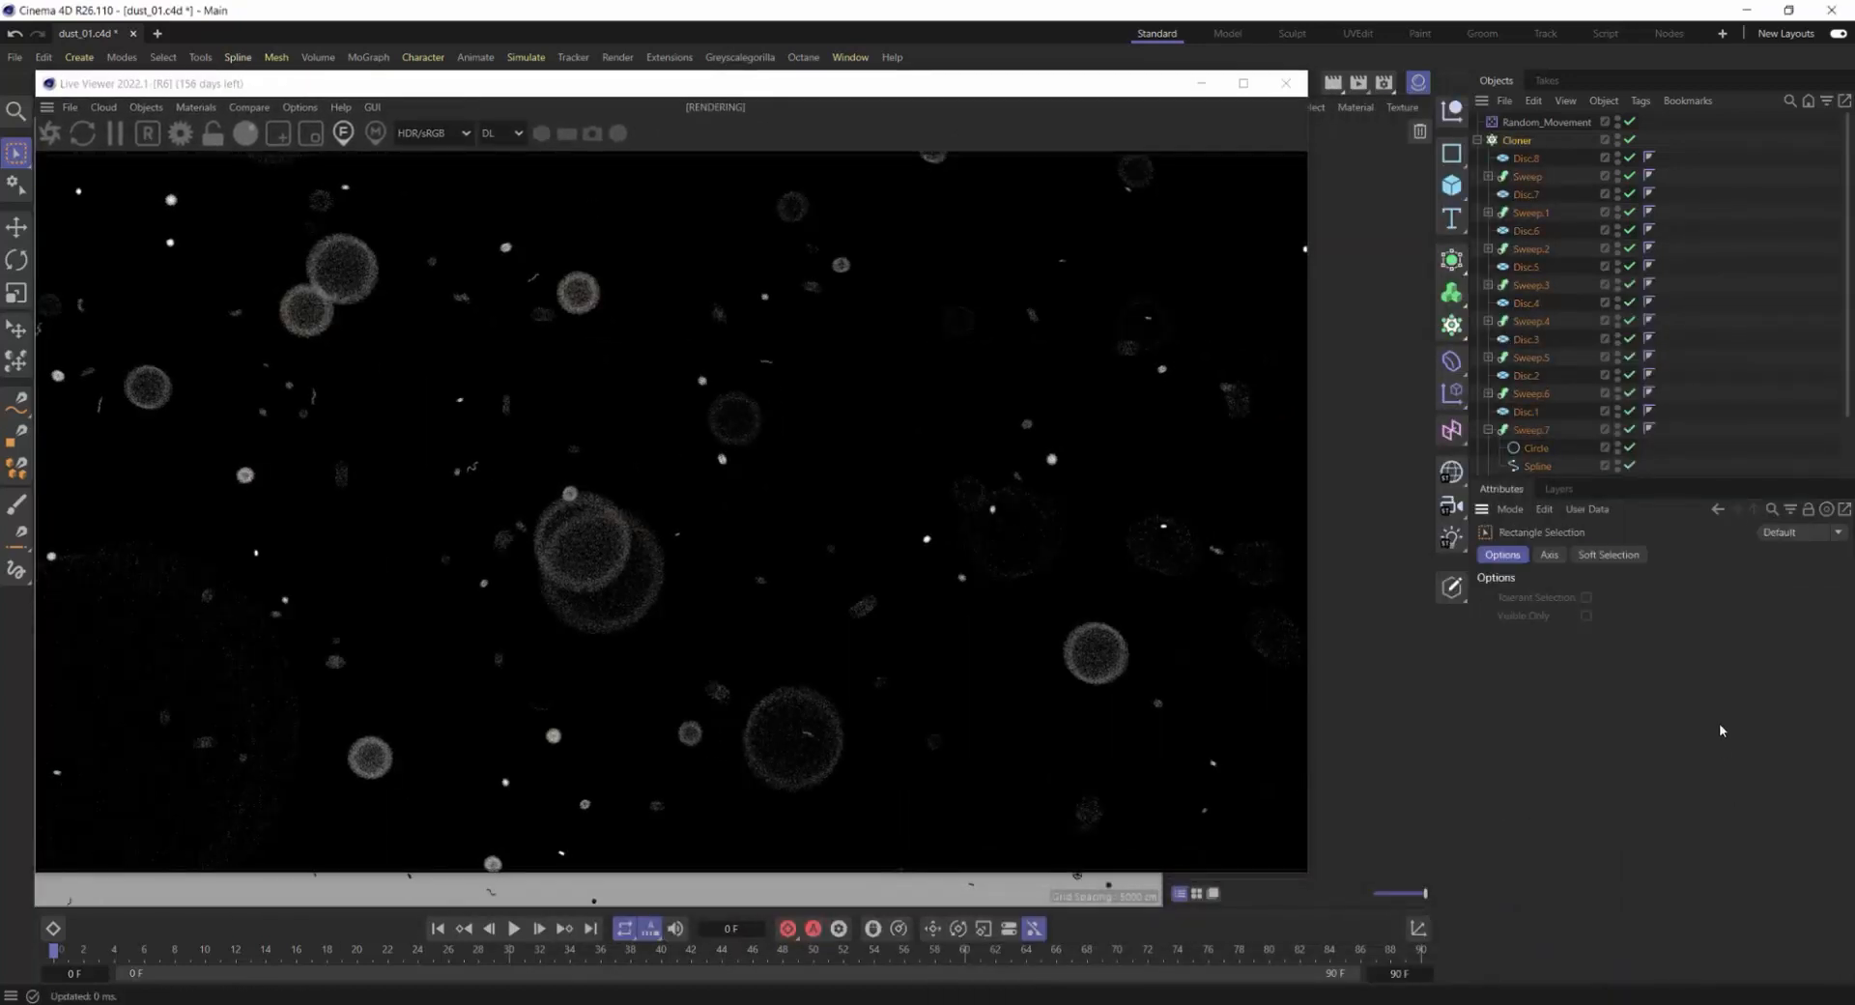
Step: Render the 73-frame 1280x720 dust animation to the Picture Viewer
{"action": "left_click", "coordinate": [1515, 139]}
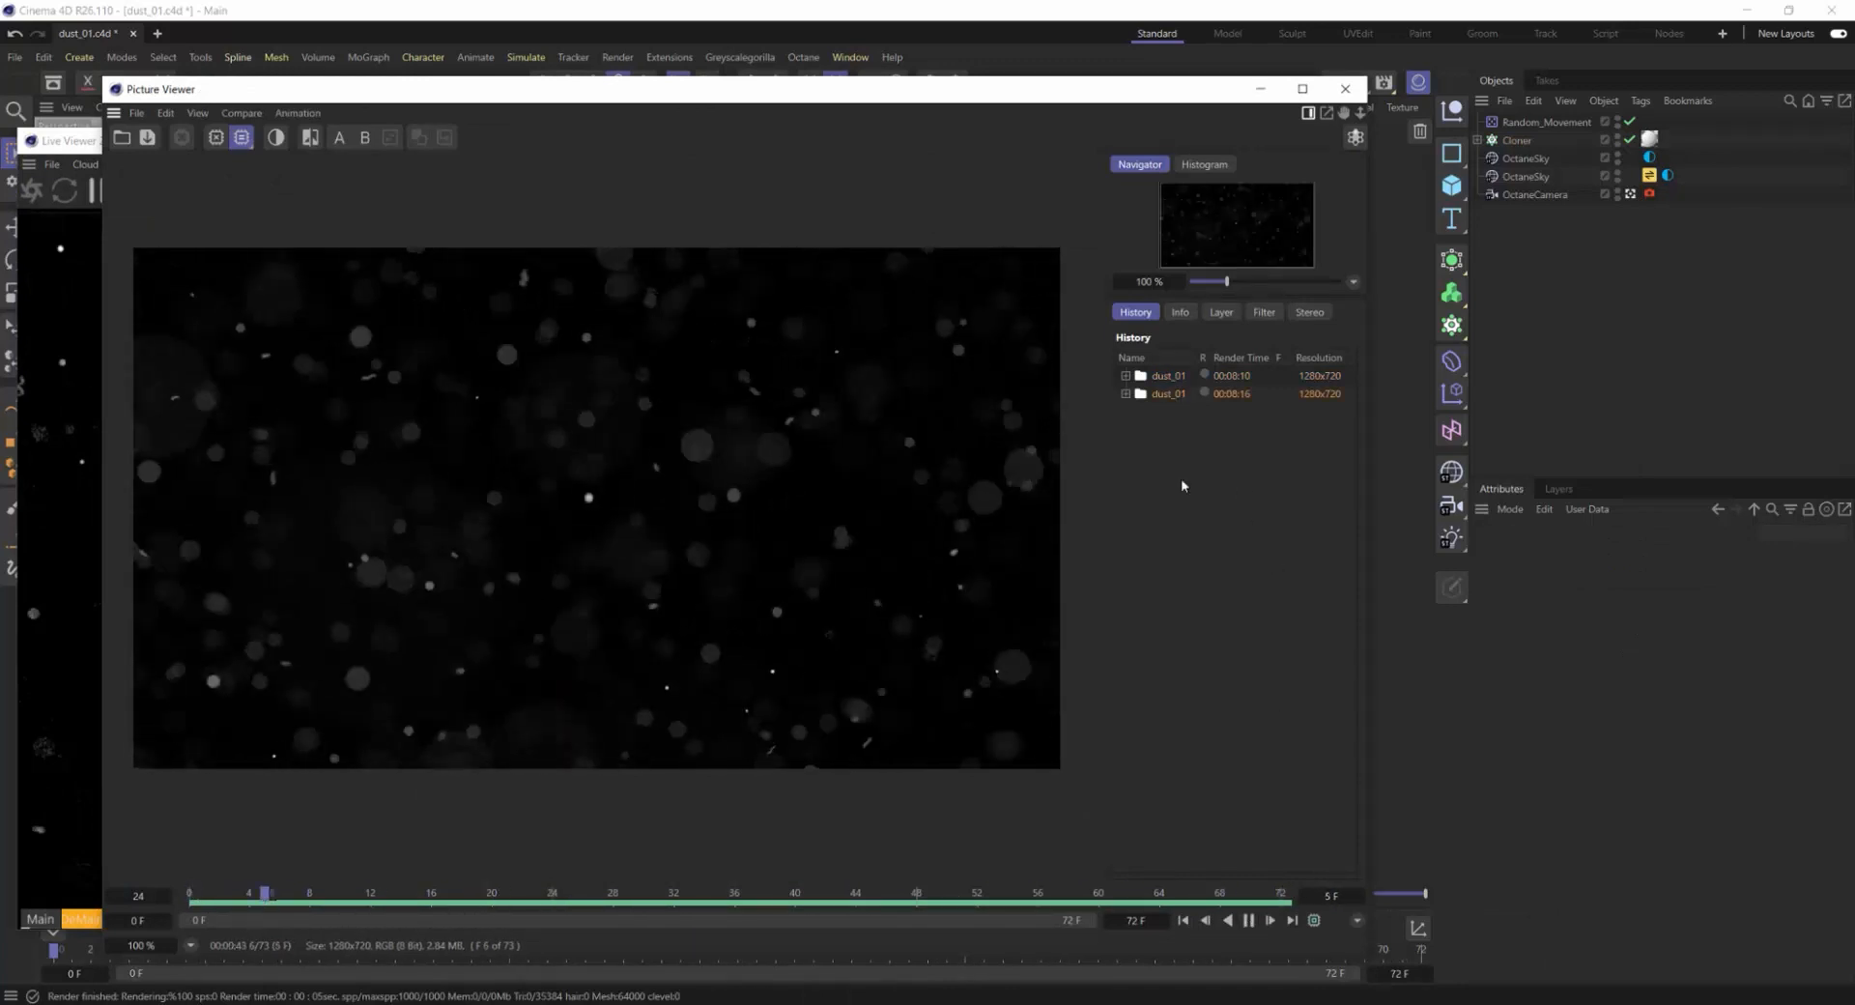
{"action": "left_click", "coordinate": [1009, 914]}
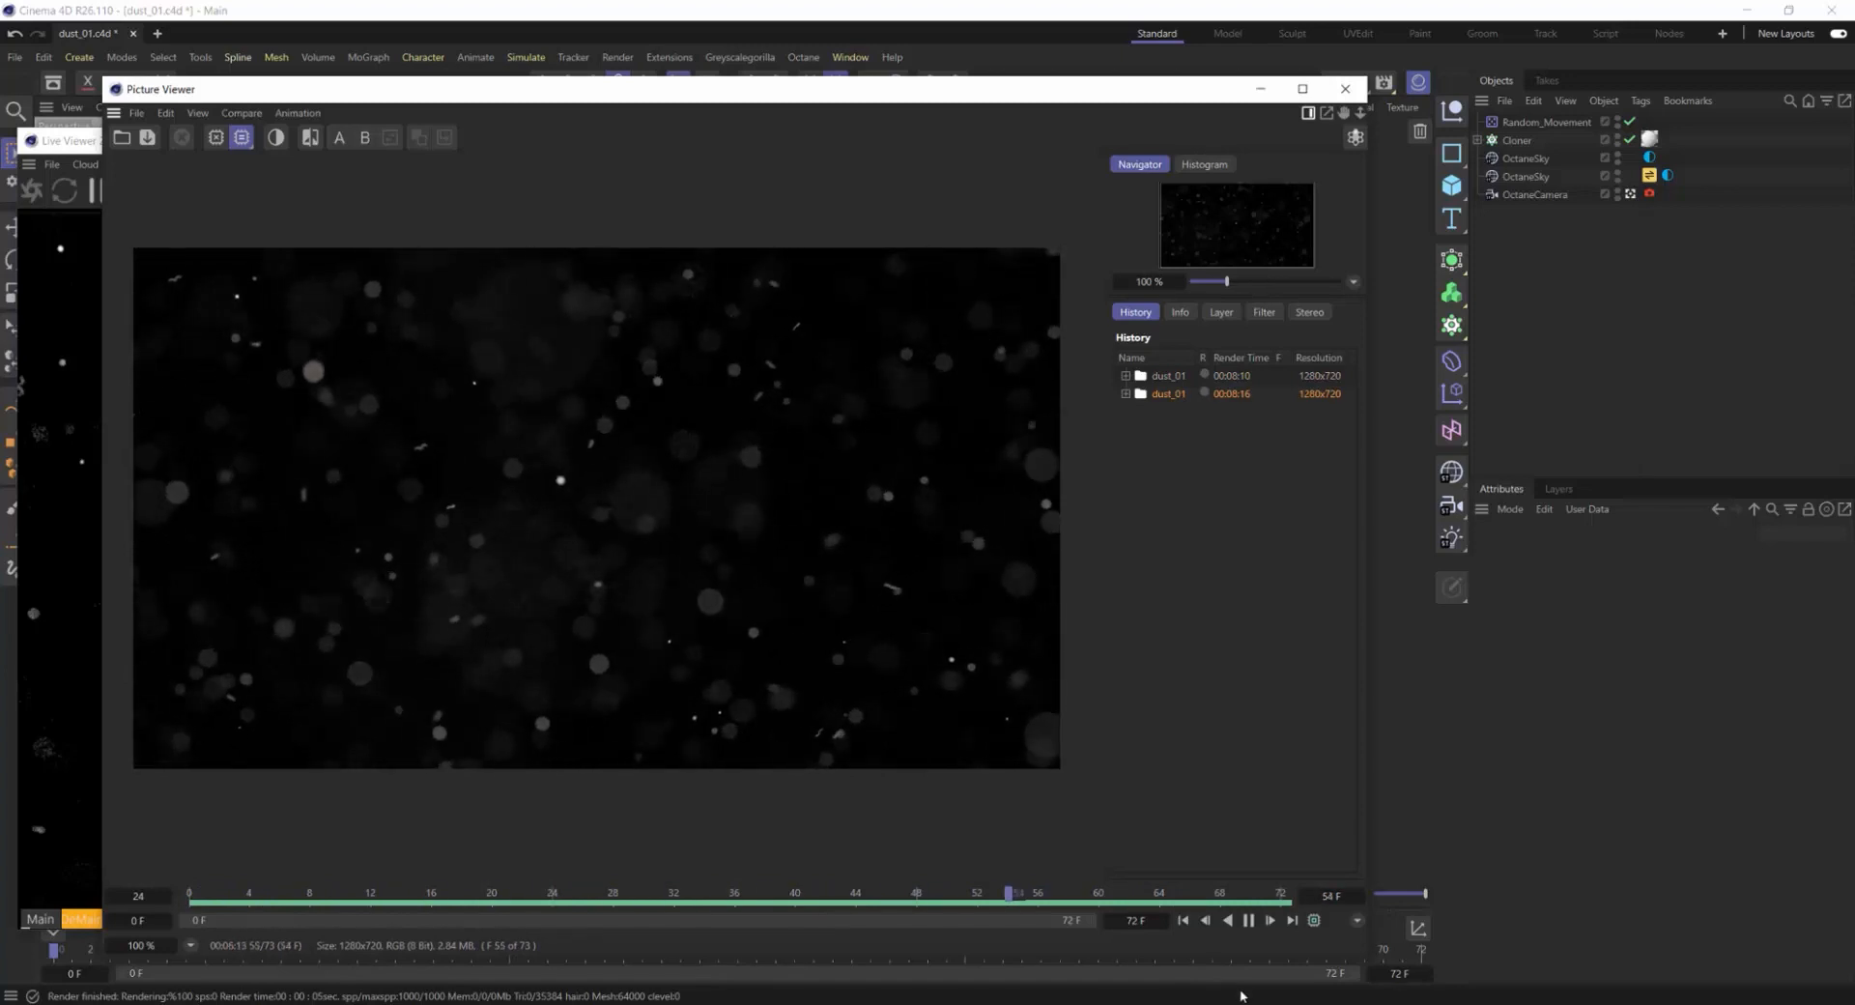
{"action": "left_click", "coordinate": [647, 907]}
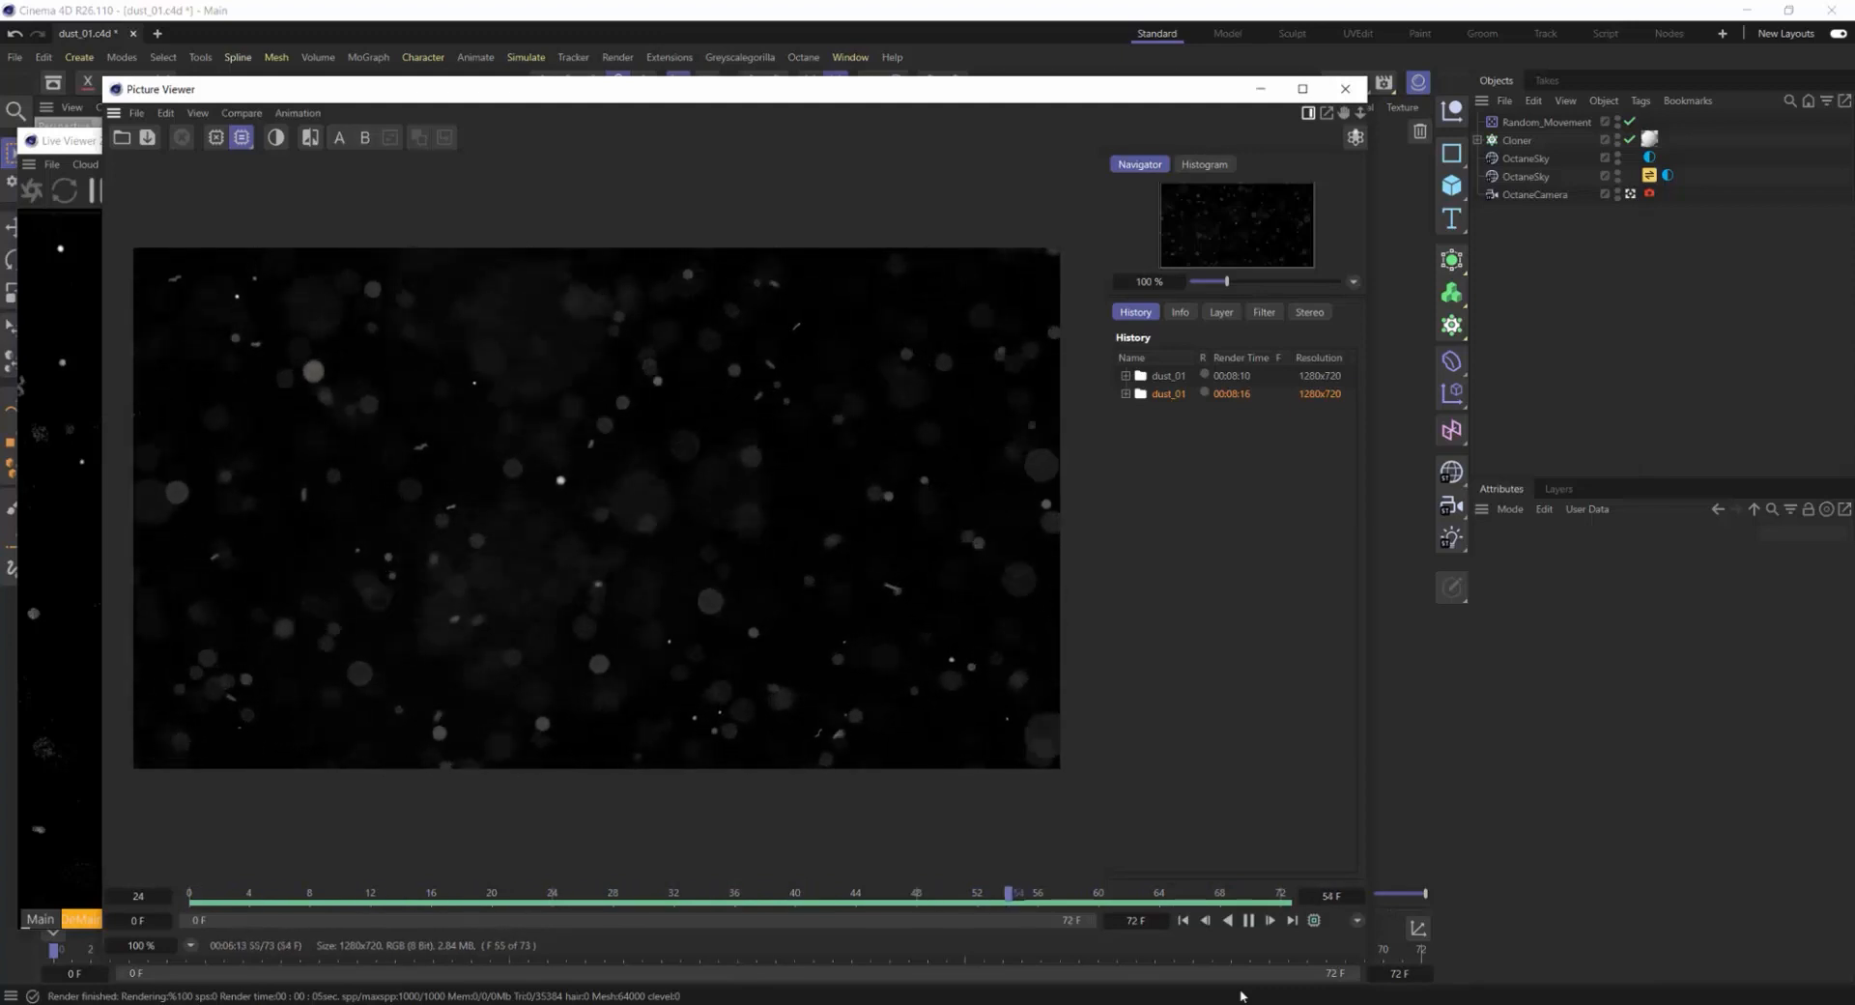
{"action": "left_click", "coordinate": [645, 914]}
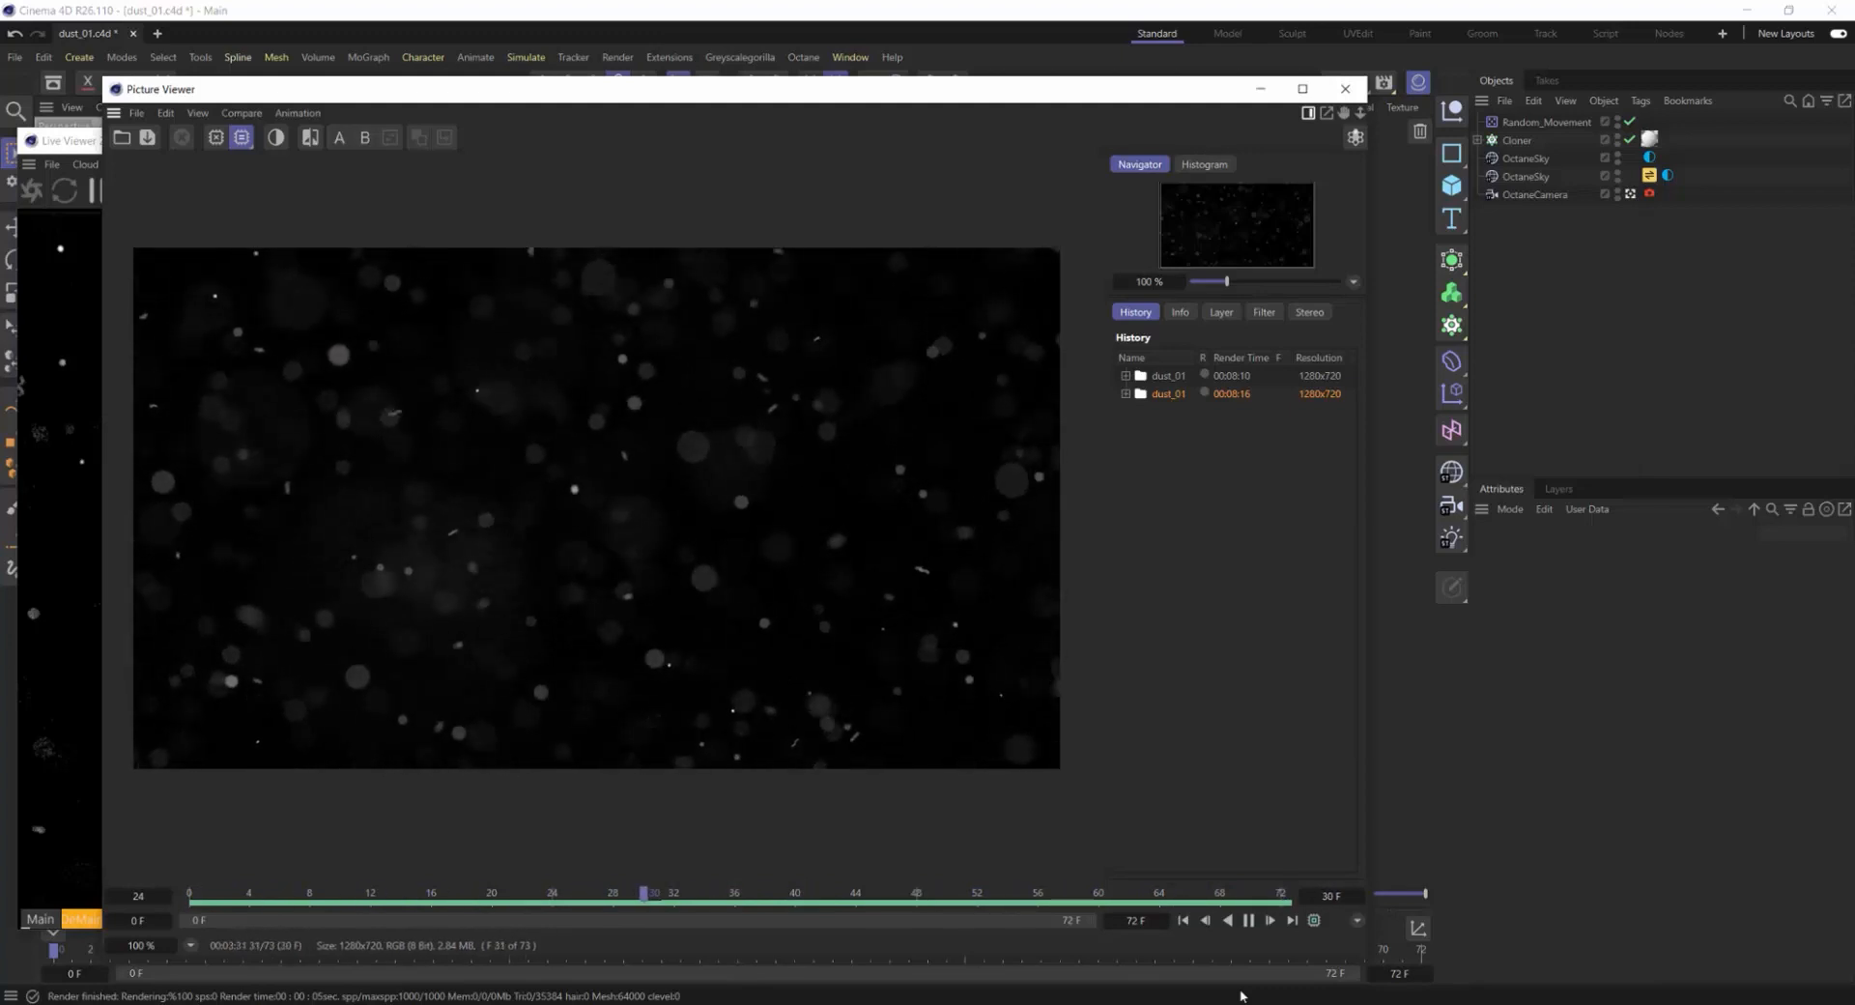